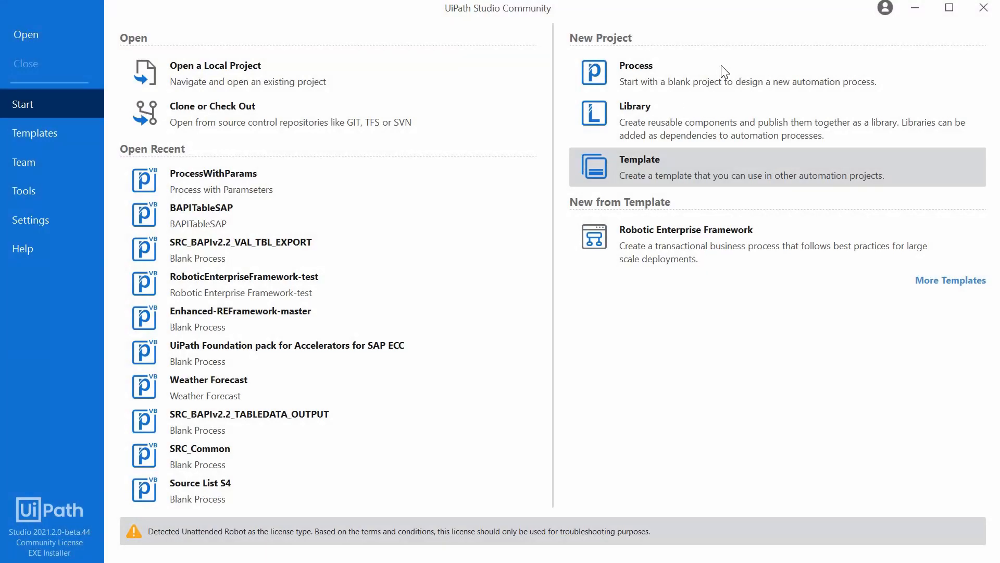
Create a new blank process project named The Guessing Game.
{"action": "left_click", "coordinate": [635, 66]}
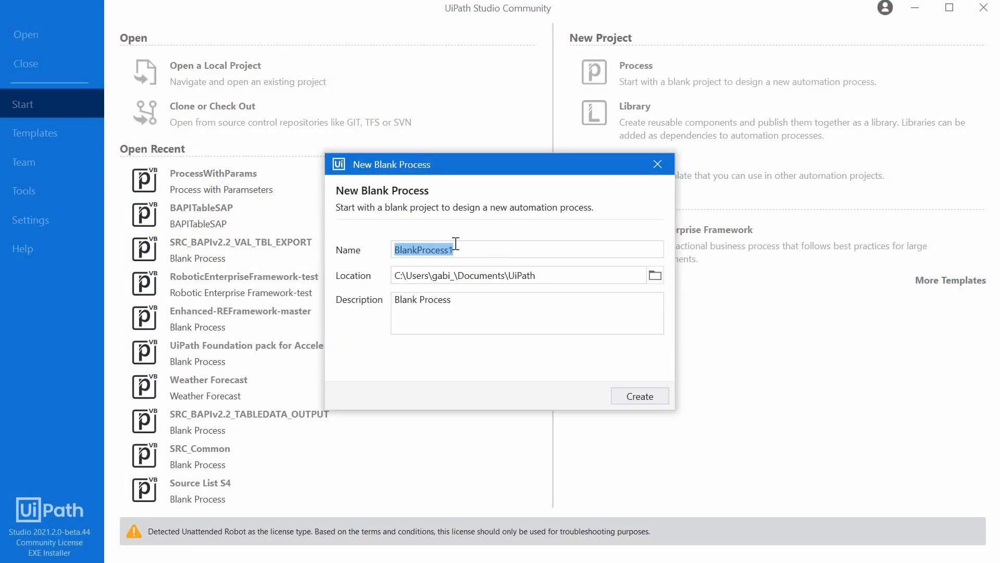
{"action": "type", "text": "The"}
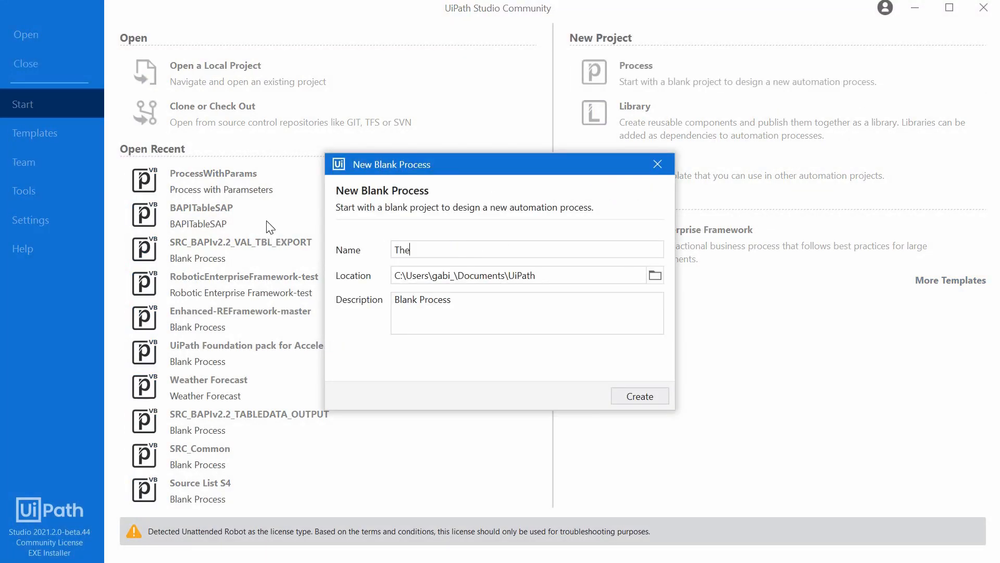
{"action": "type", "text": "Geussing Game"}
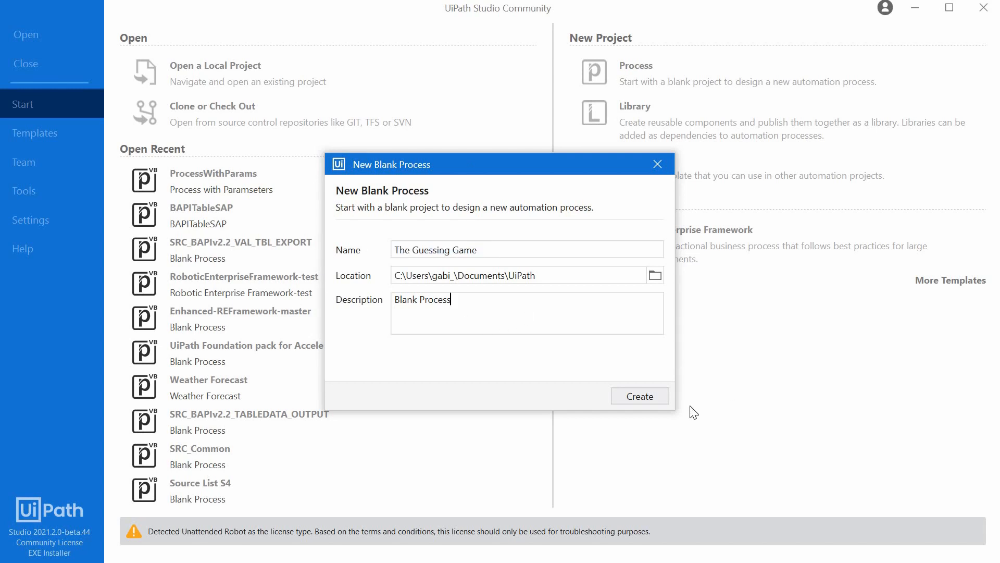
{"action": "left_click", "coordinate": [638, 396]}
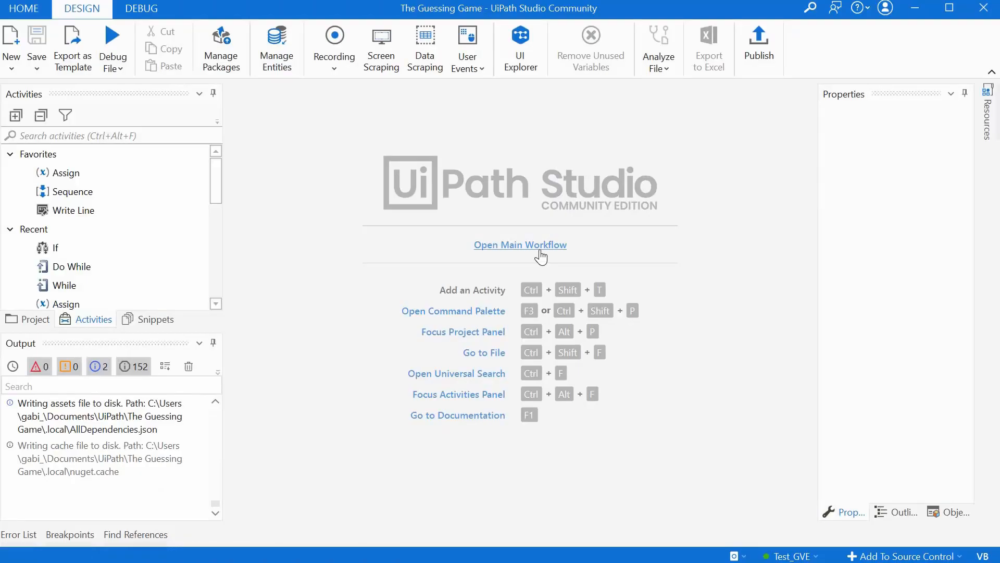
Open the Main workflow in the designer.
{"action": "left_click", "coordinate": [520, 244]}
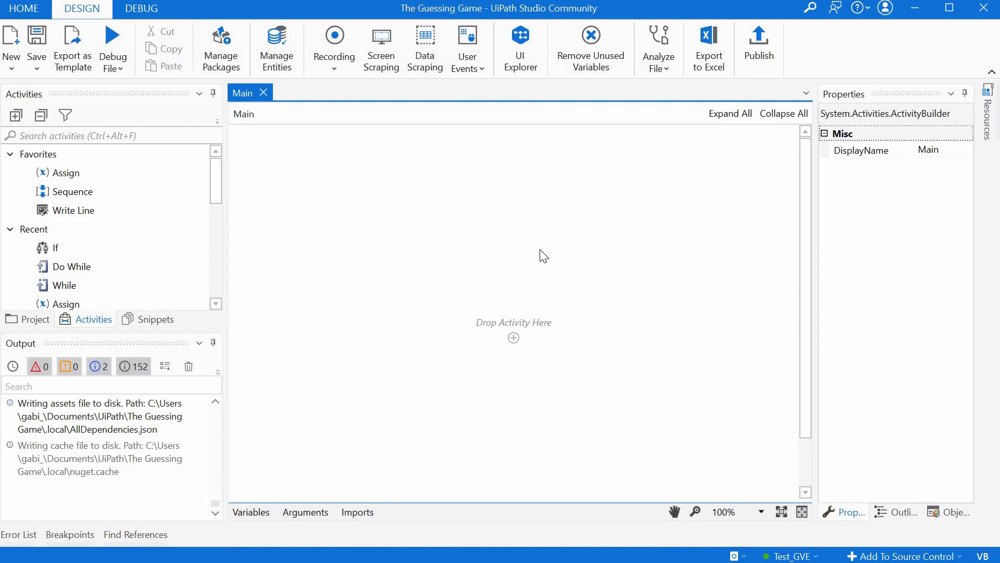
{"action": "mouse_move", "coordinate": [491, 221]}
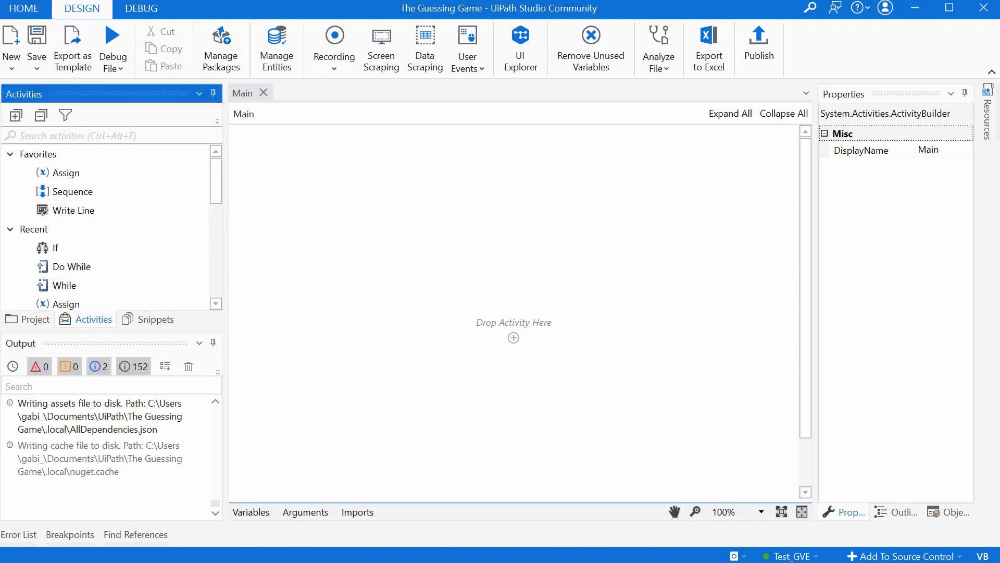
Add an Assign activity renamed to Computer chooses a number.
{"action": "type", "text": "assig"}
{"action": "type", "text": "Com"}
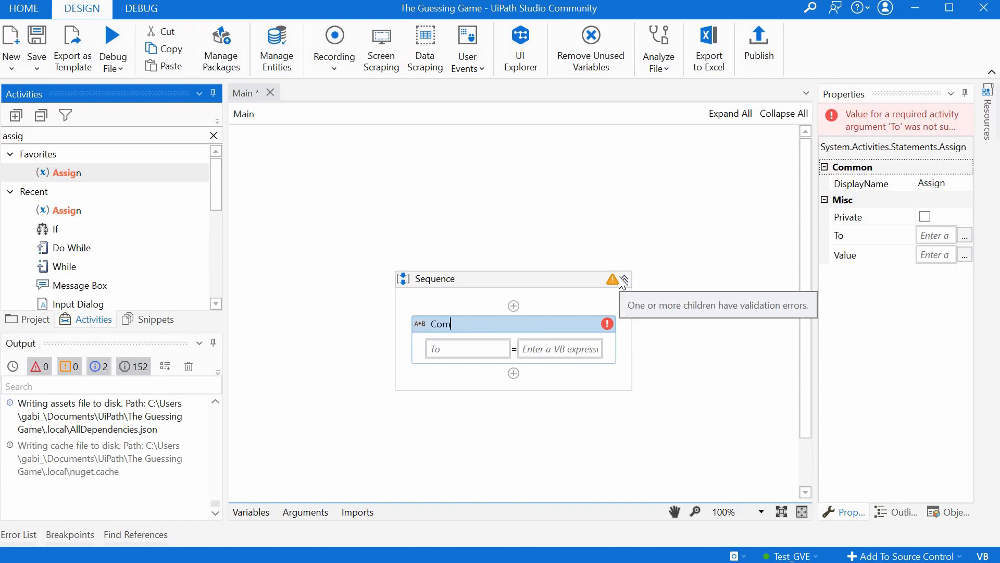
{"action": "type", "text": "puter"}
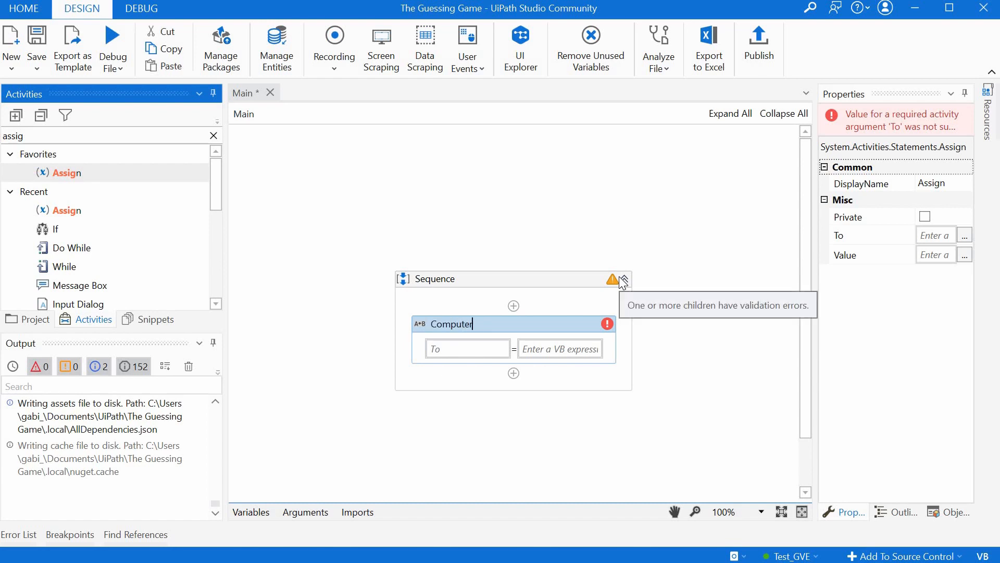
{"action": "type", "text": "chooses a"}
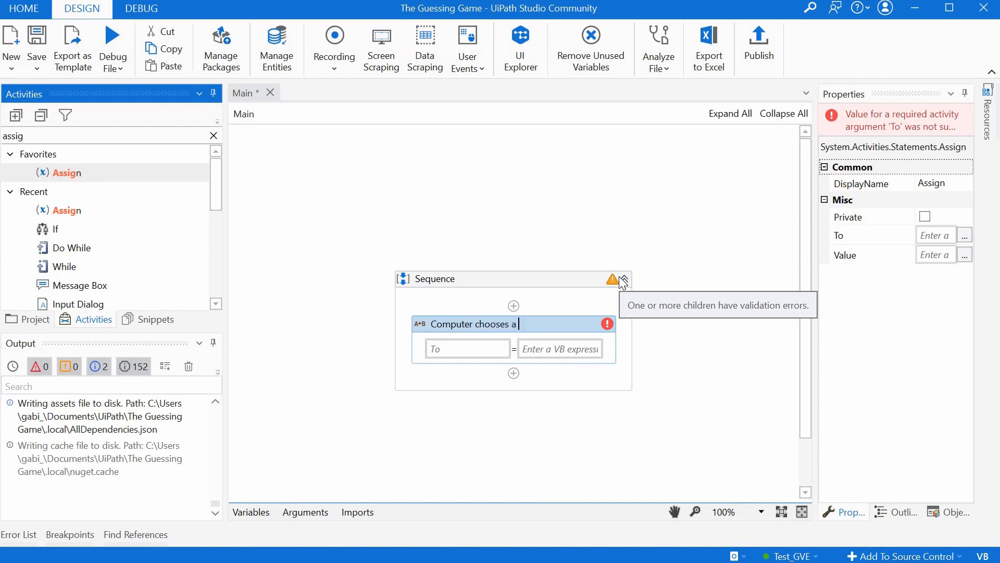
{"action": "type", "text": "number"}
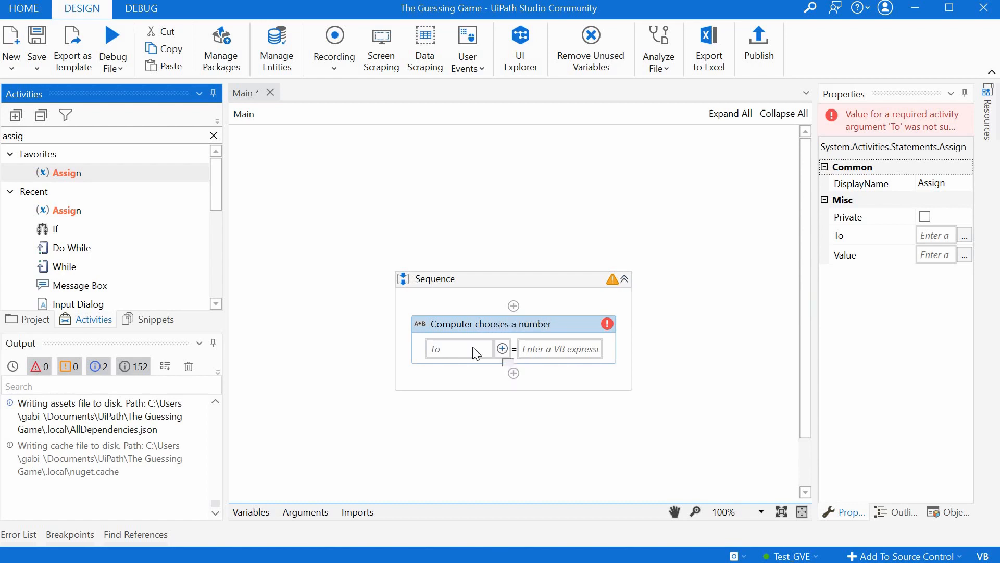
Make the Assign's target a new variable int_number via Ctrl+K.
{"action": "left_click", "coordinate": [456, 348]}
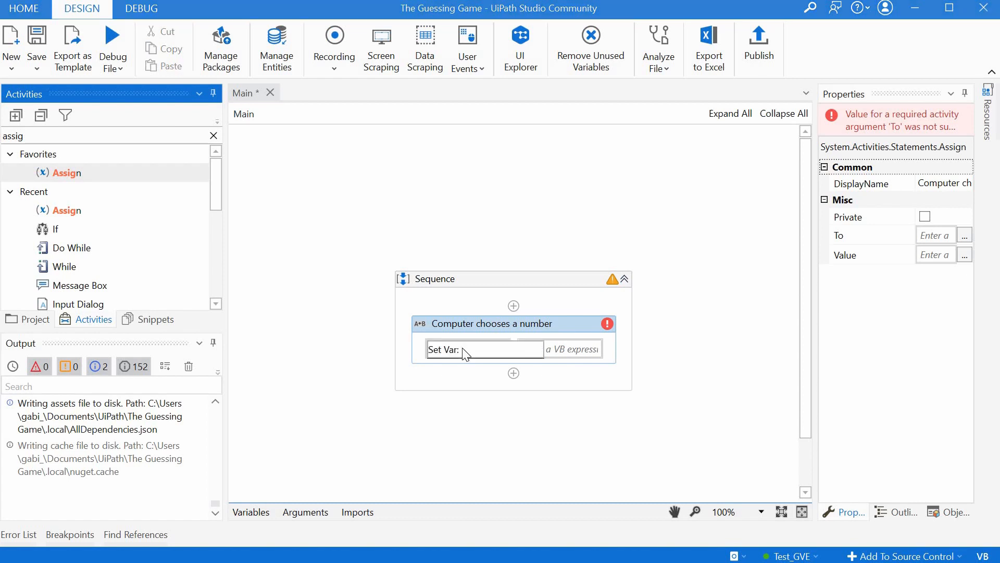
{"action": "left_click", "coordinate": [484, 349]}
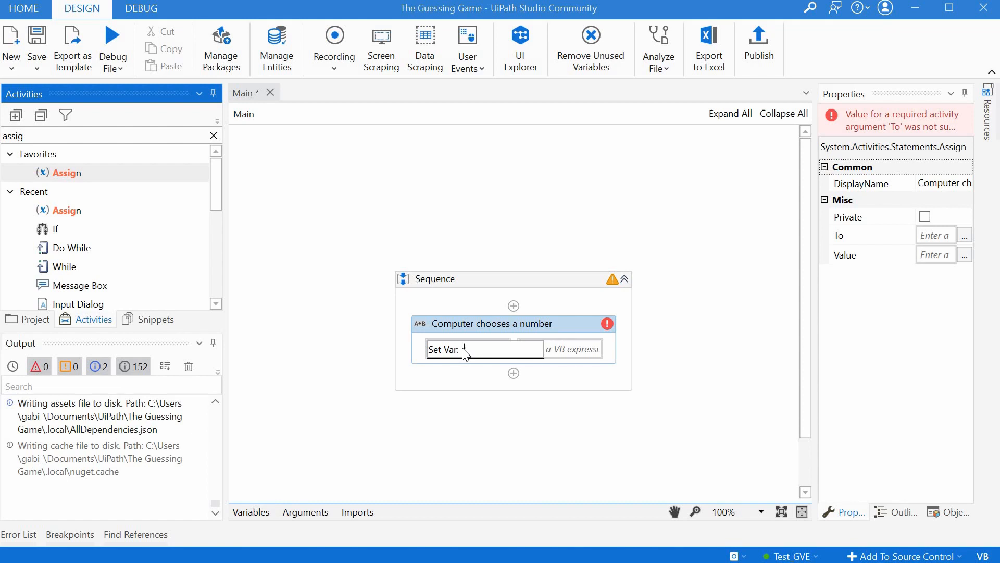
{"action": "type", "text": "int"}
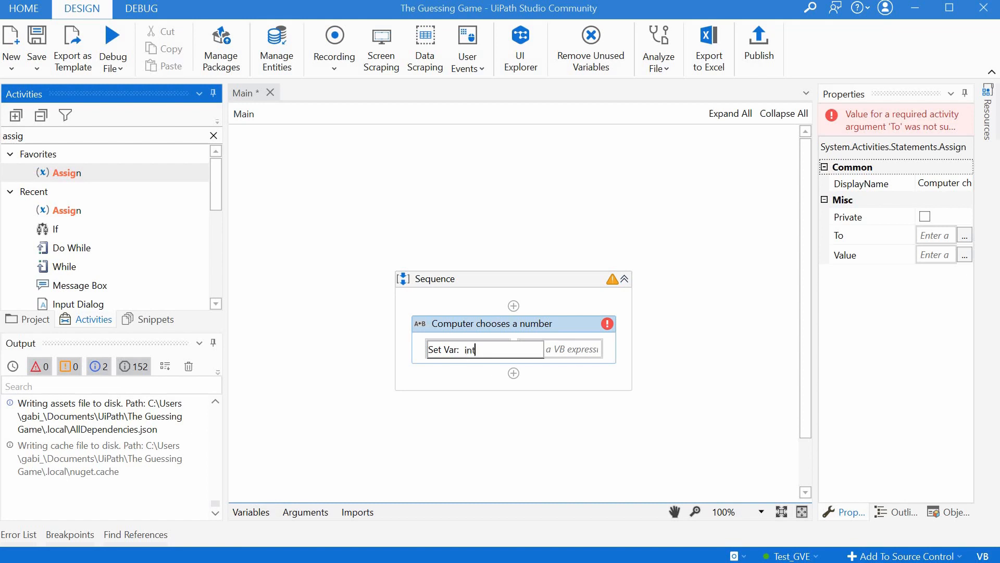
{"action": "type", "text": "_number"}
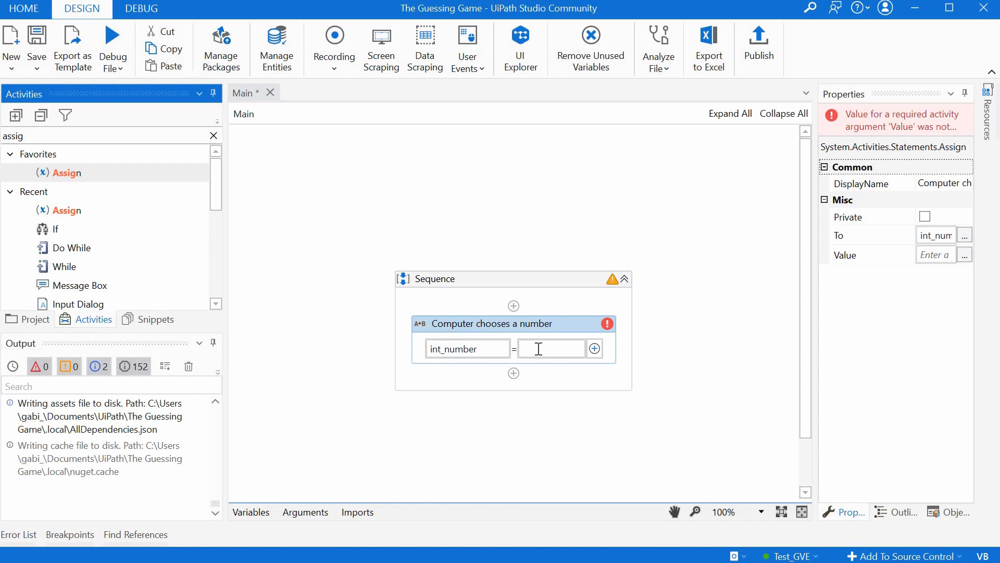
Give the Assign the value expression new Random().Next(1,10).
{"action": "type", "text": "new"}
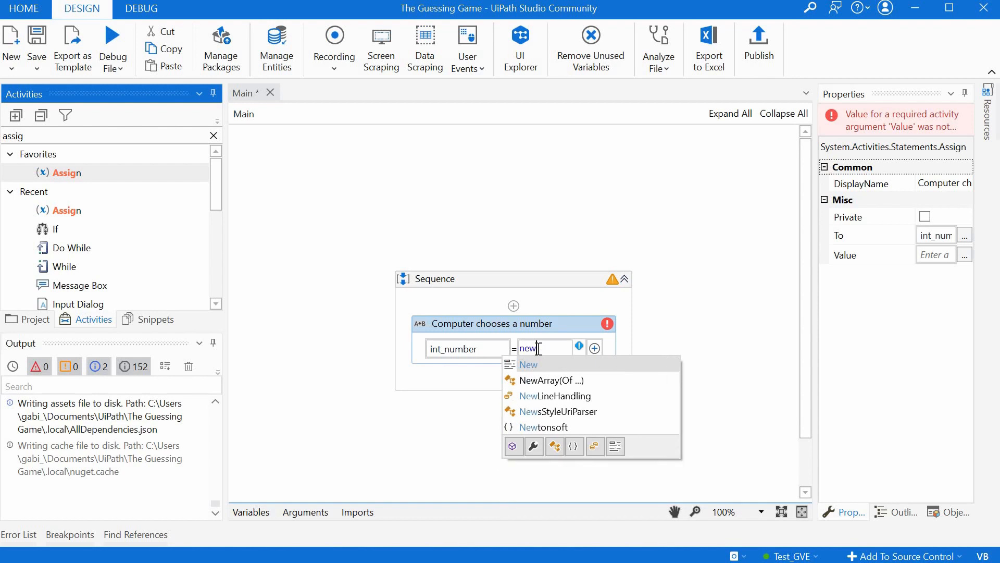
{"action": "type", "text": "Rndom()."}
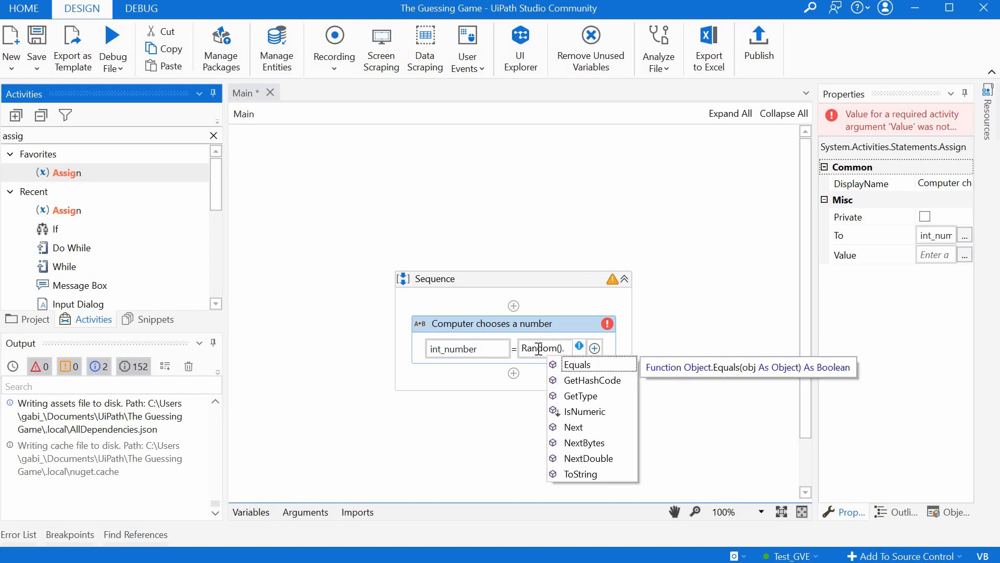
{"action": "type", "text": "Ne"}
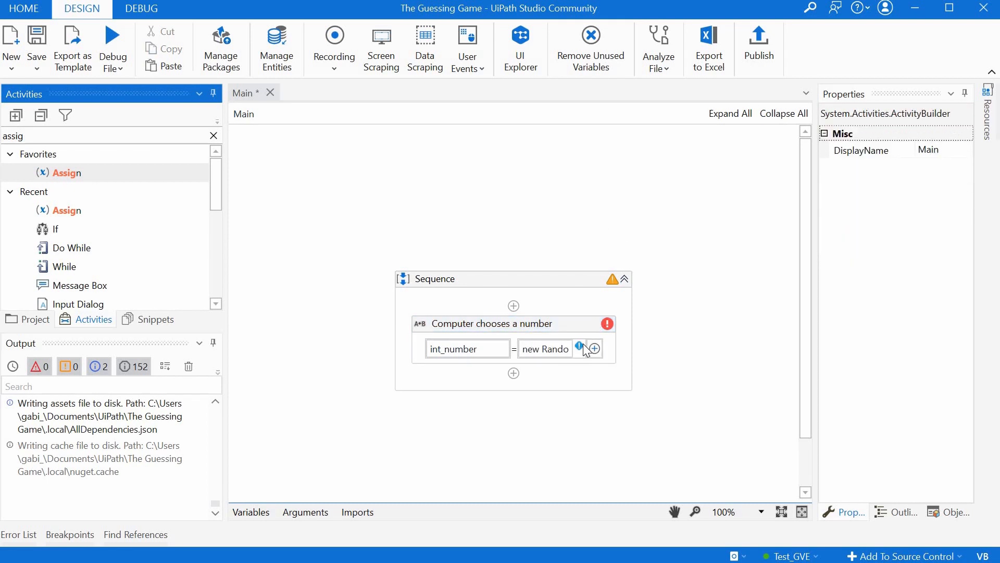
{"action": "mouse_move", "coordinate": [579, 348]}
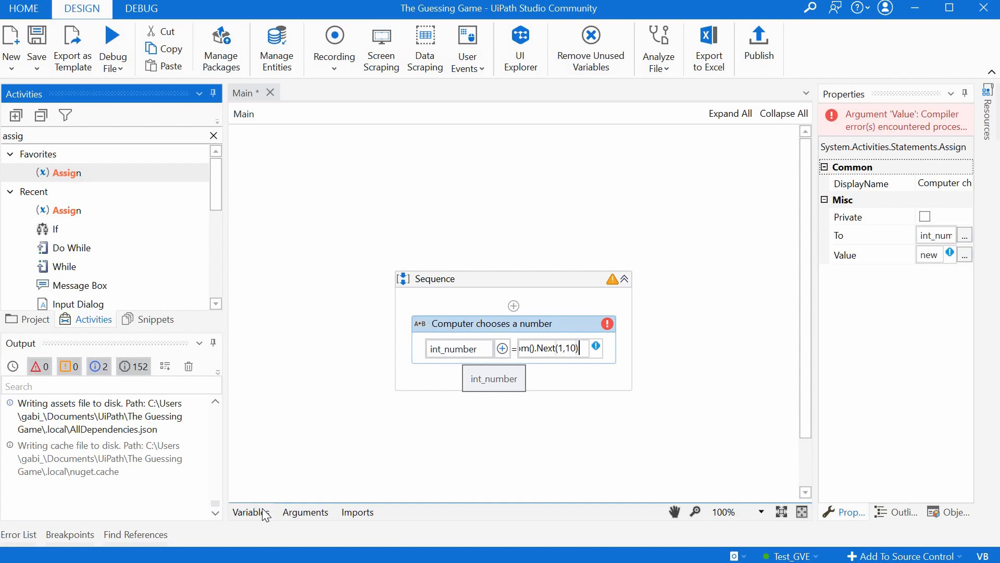
Change int_number's type from String to Int32 in the Variables panel.
{"action": "left_click", "coordinate": [249, 512]}
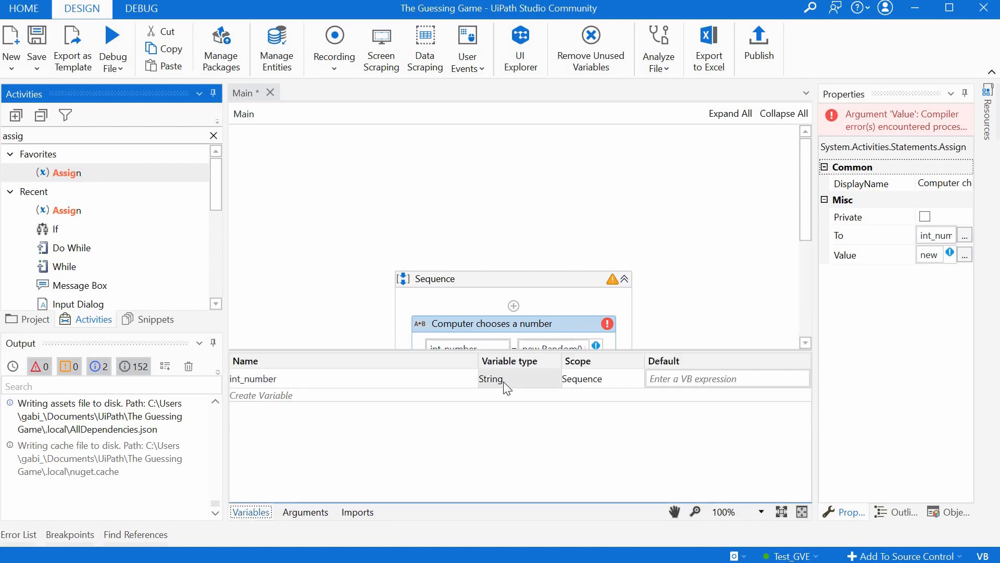
{"action": "left_click", "coordinate": [253, 378]}
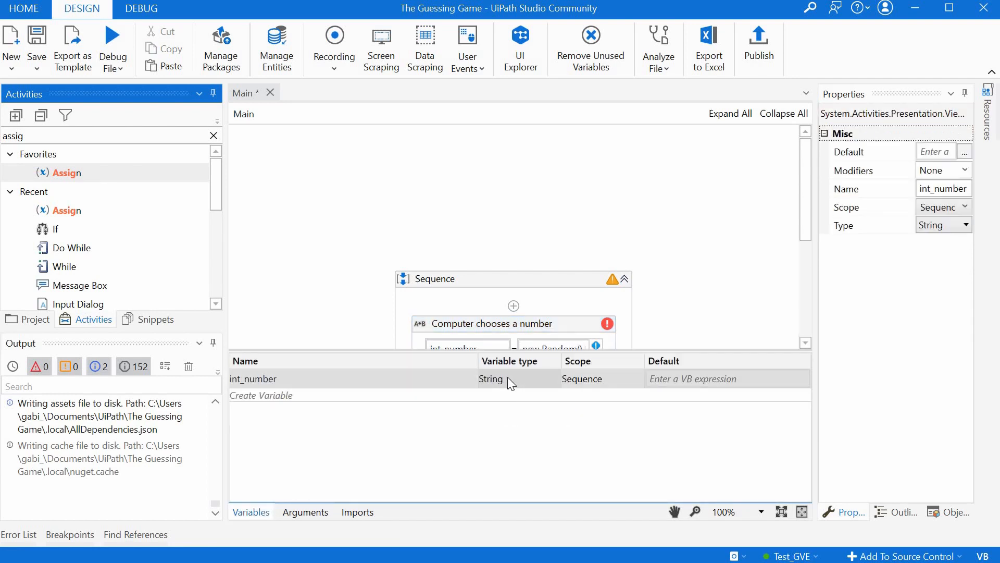
{"action": "left_click", "coordinate": [517, 378]}
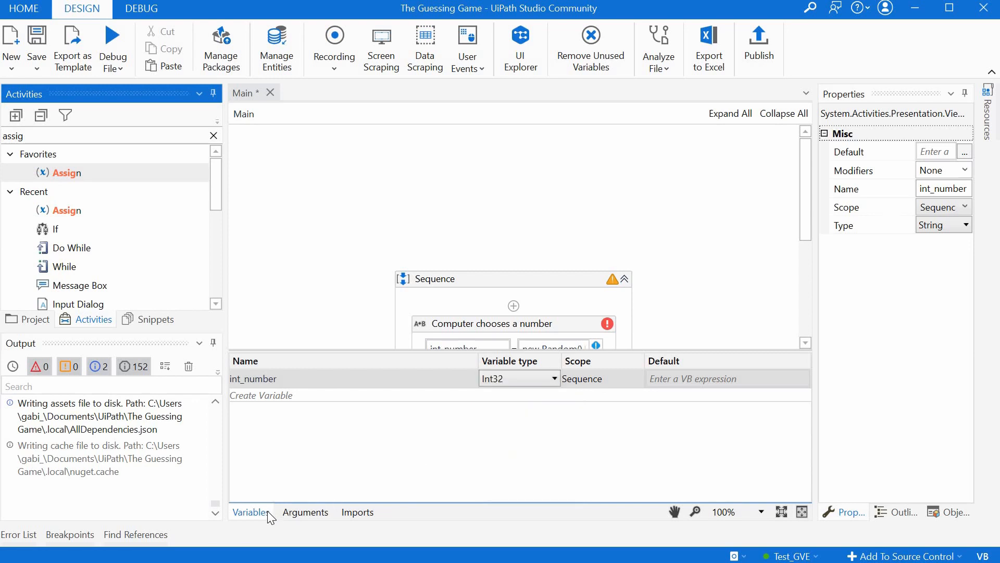
{"action": "mouse_move", "coordinate": [289, 470]}
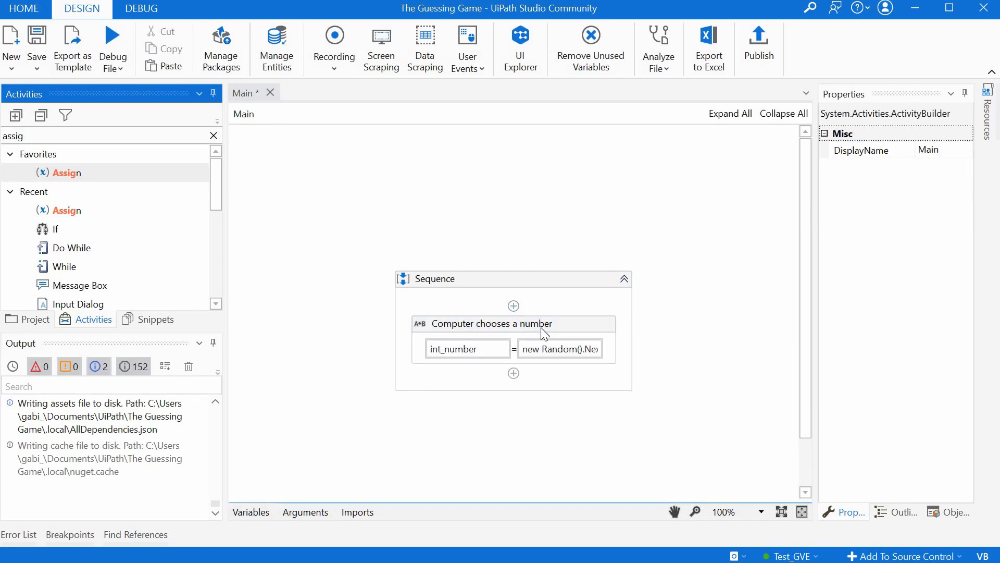
{"action": "mouse_move", "coordinate": [561, 204]}
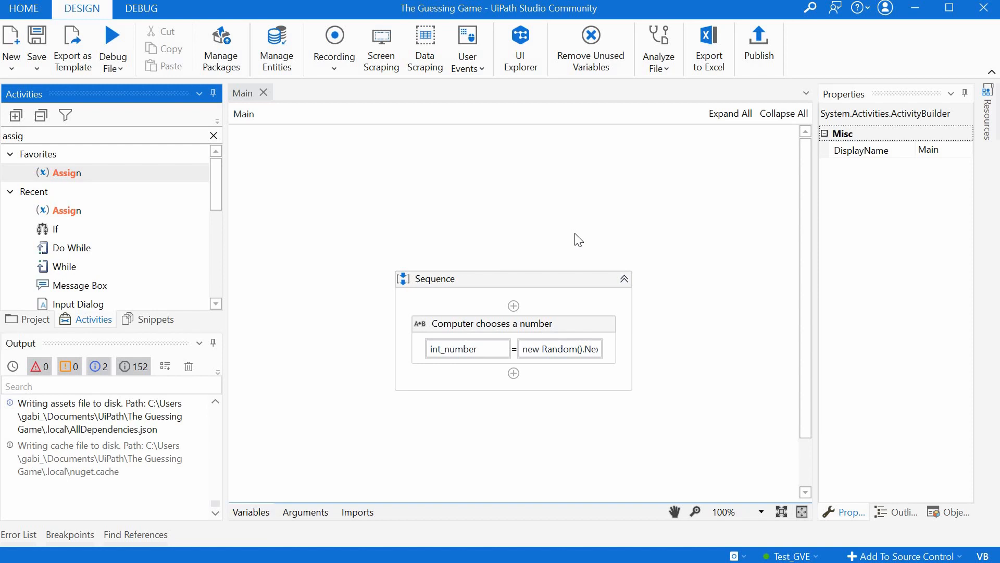
{"action": "mouse_move", "coordinate": [576, 234]}
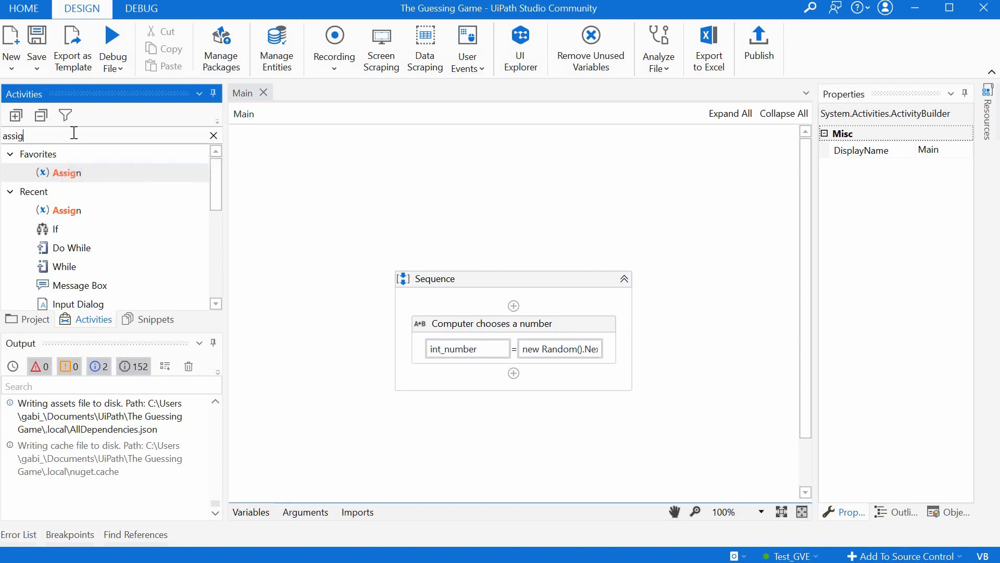
Add an Input Dialog titled "The Guessing Game" after the assignment.
{"action": "left_click", "coordinate": [214, 135]}
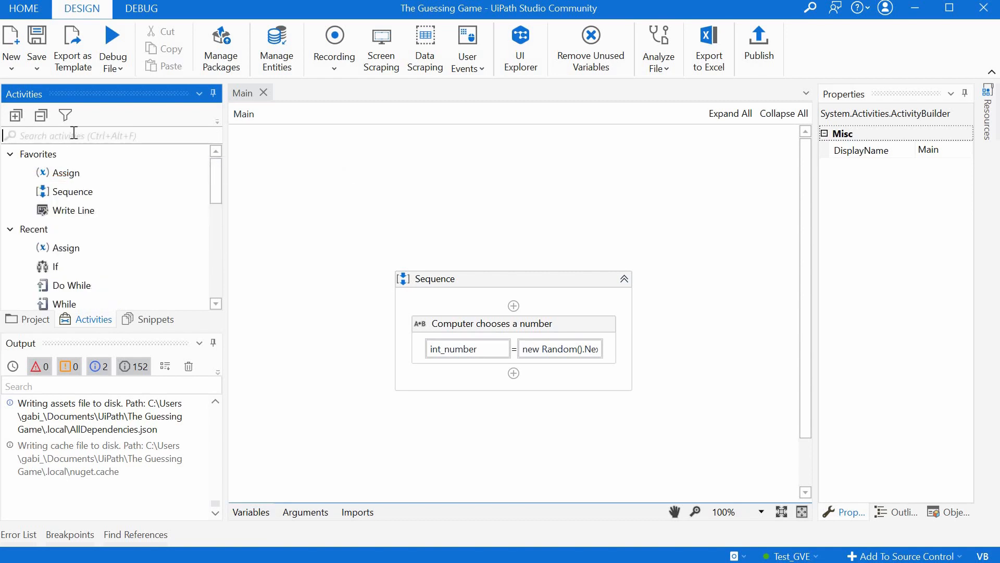
{"action": "type", "text": "input"}
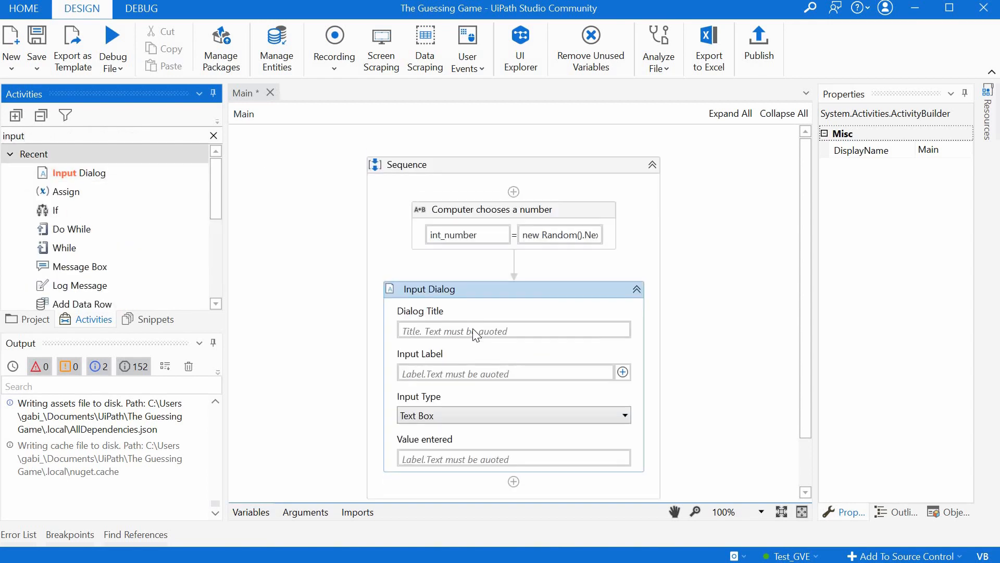
{"action": "left_click", "coordinate": [513, 330]}
{"action": "type", "text": "\"The Guessing "}
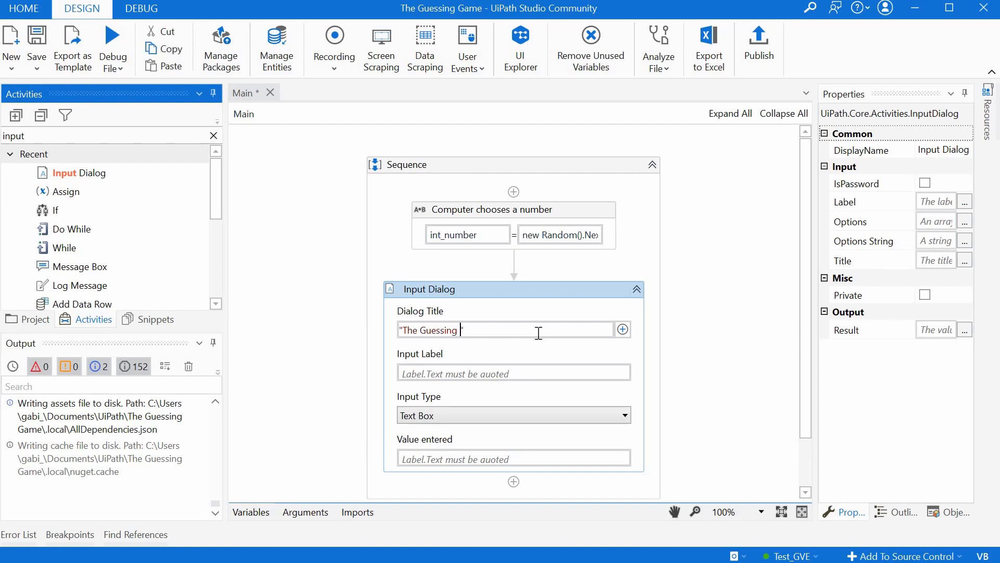
{"action": "type", "text": "Ga\""}
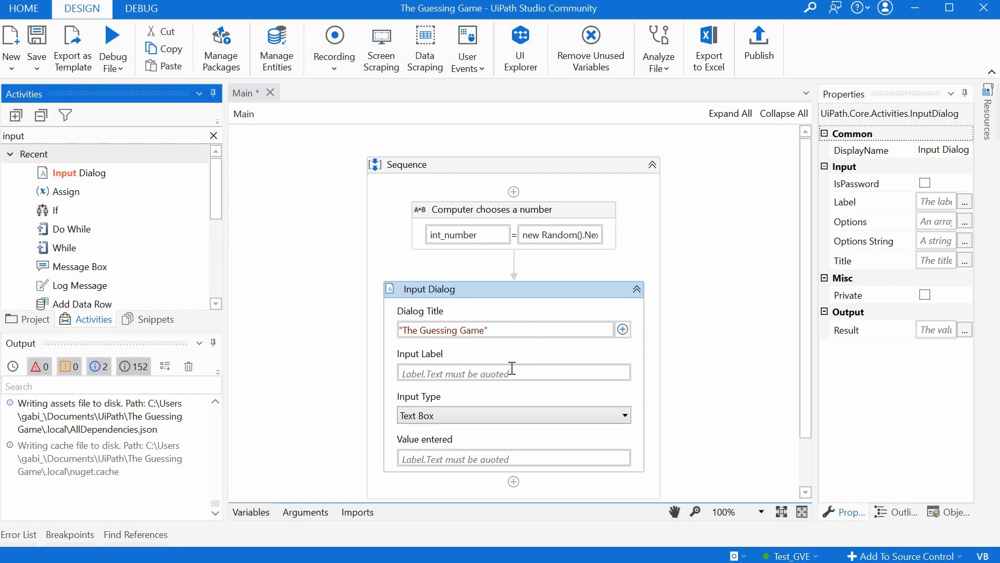
Set the Input Dialog label to "Guess the number between 1 and 10!".
{"action": "left_click", "coordinate": [514, 372]}
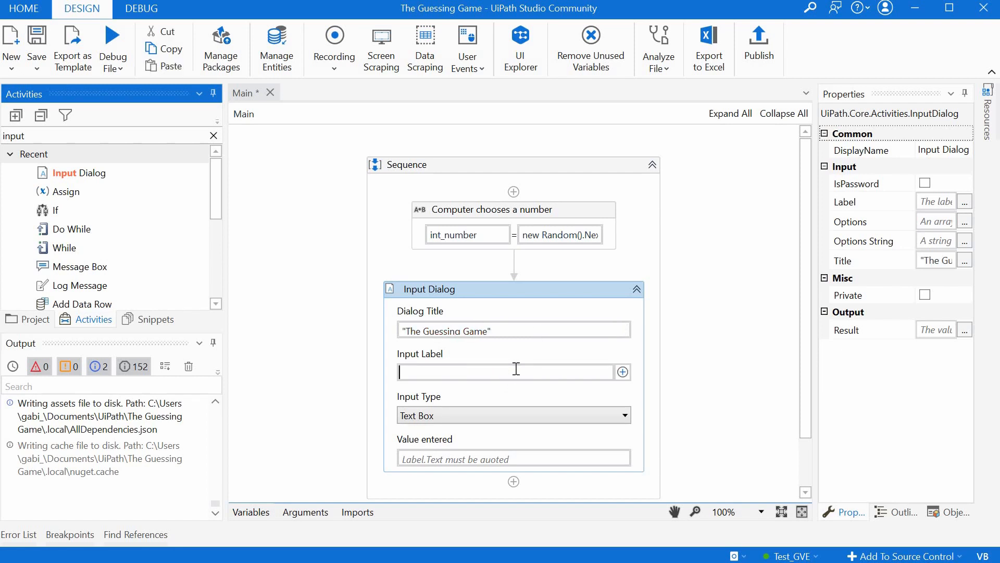
{"action": "type", "text": "\"Guess the"}
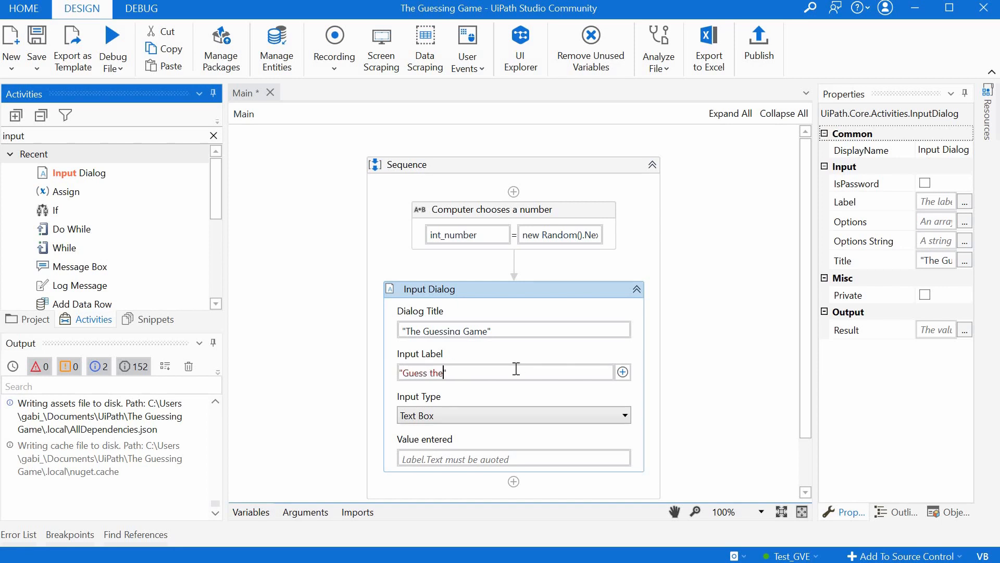
{"action": "type", "text": "number"}
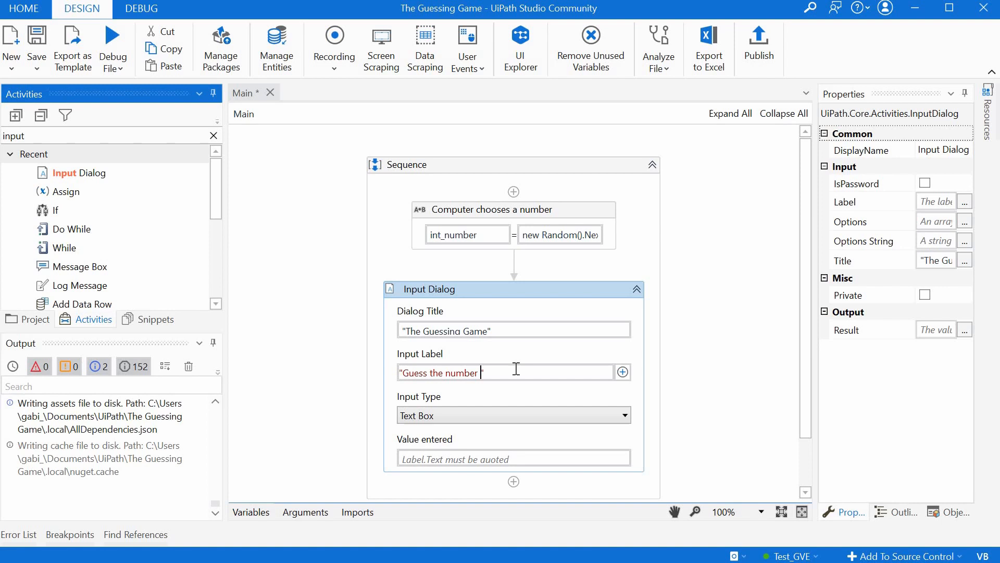
{"action": "type", "text": "between 1 and 10!"}
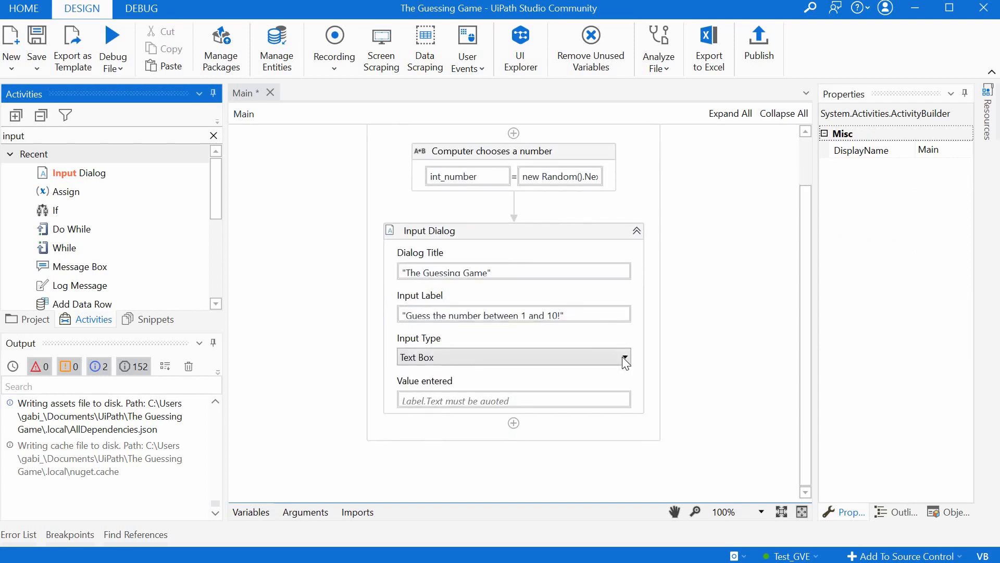
Keep the text box input type and store the entered value in new variable int_guess.
{"action": "left_click", "coordinate": [624, 356]}
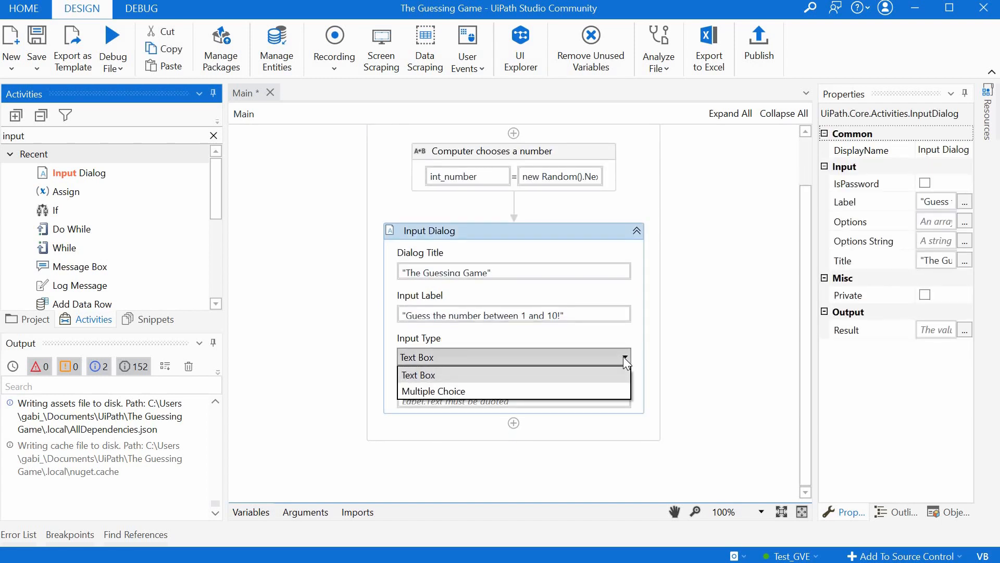
{"action": "left_click", "coordinate": [417, 375]}
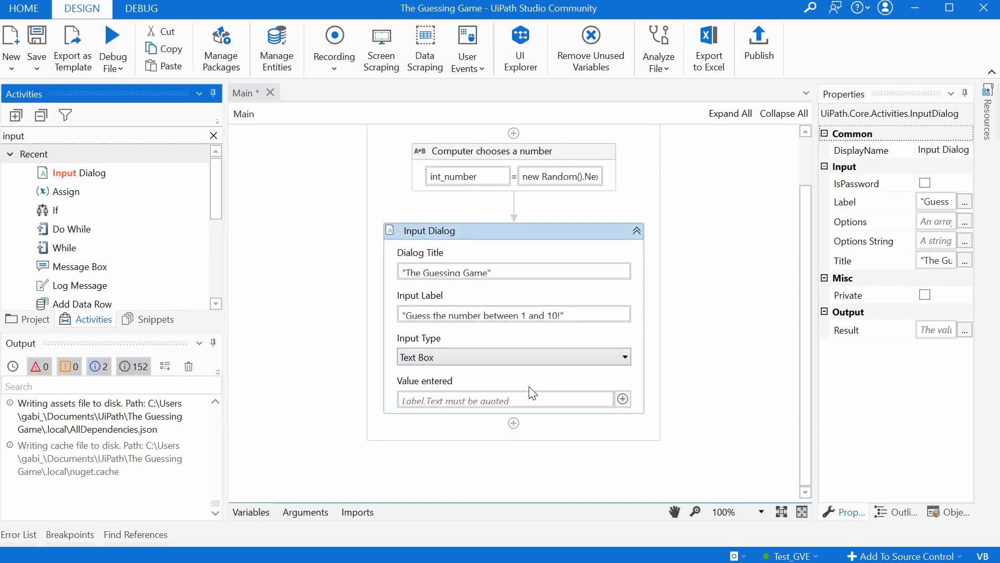
{"action": "mouse_move", "coordinate": [504, 399]}
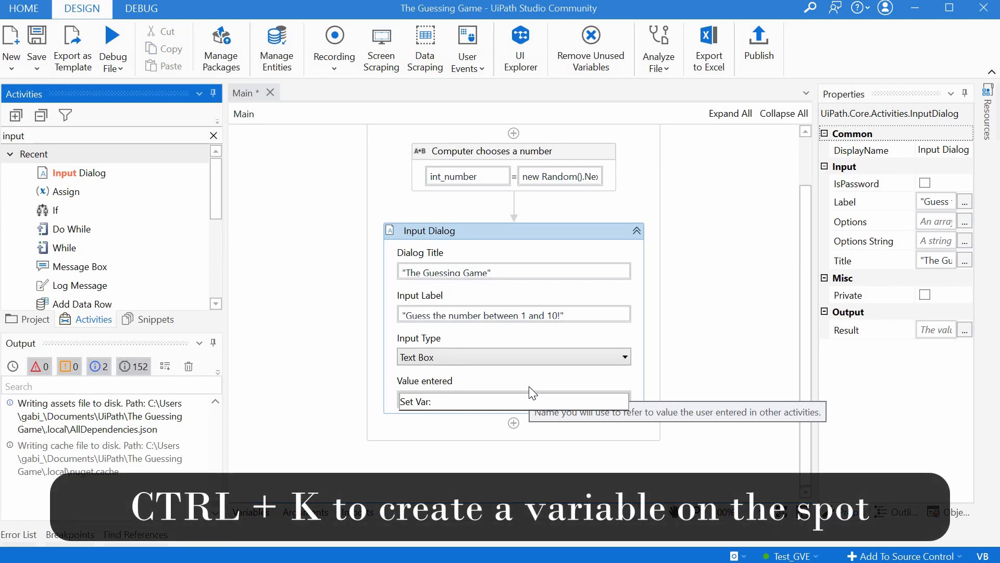
{"action": "type", "text": "int_"}
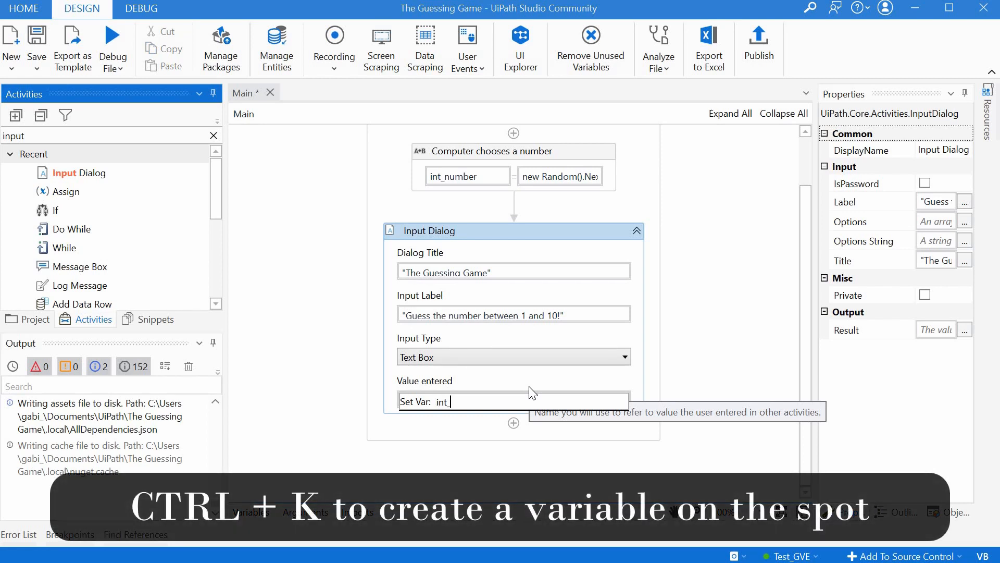
{"action": "type", "text": "_guess"}
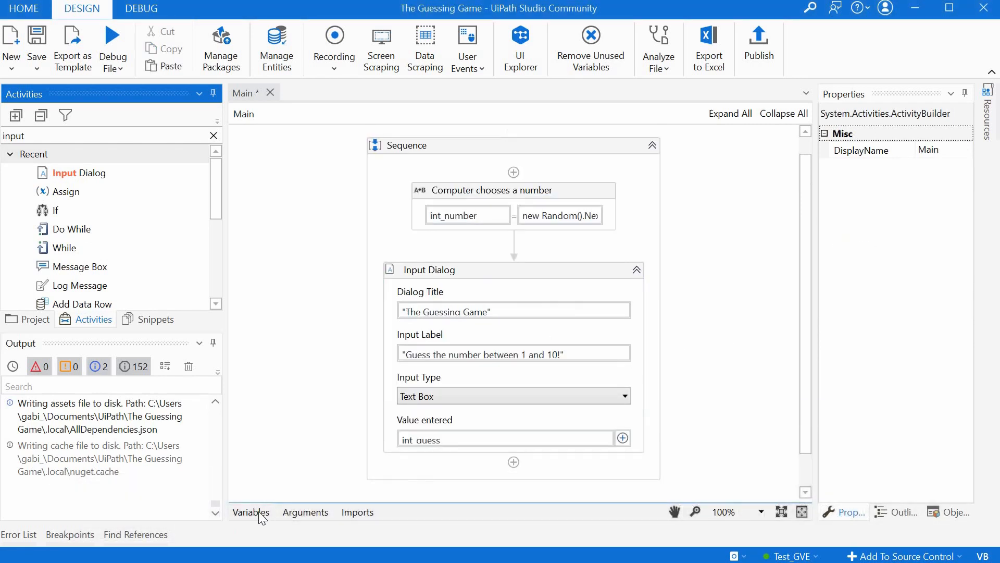
Change int_guess's type to Int32 in the Variables panel.
{"action": "left_click", "coordinate": [250, 511]}
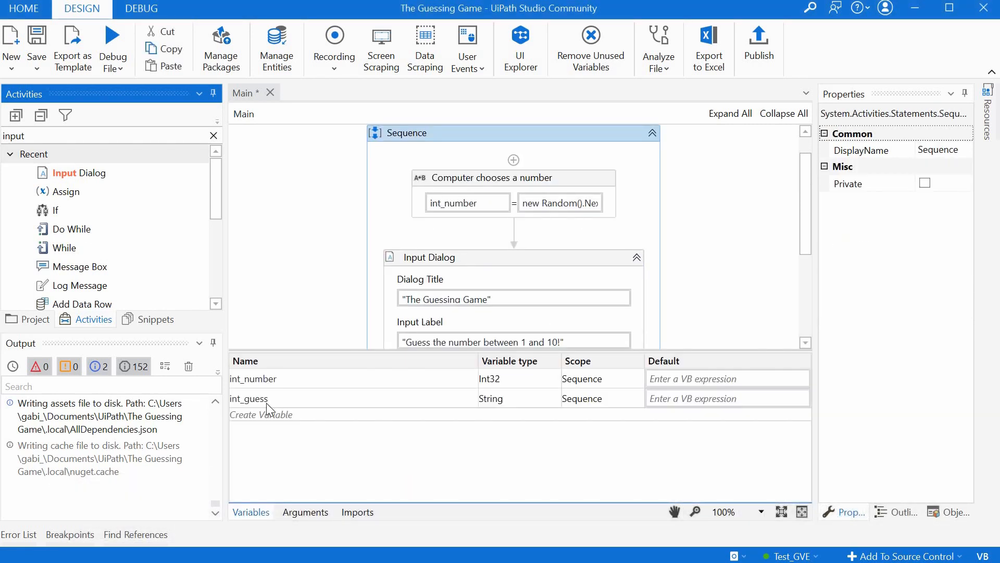
{"action": "left_click", "coordinate": [249, 398]}
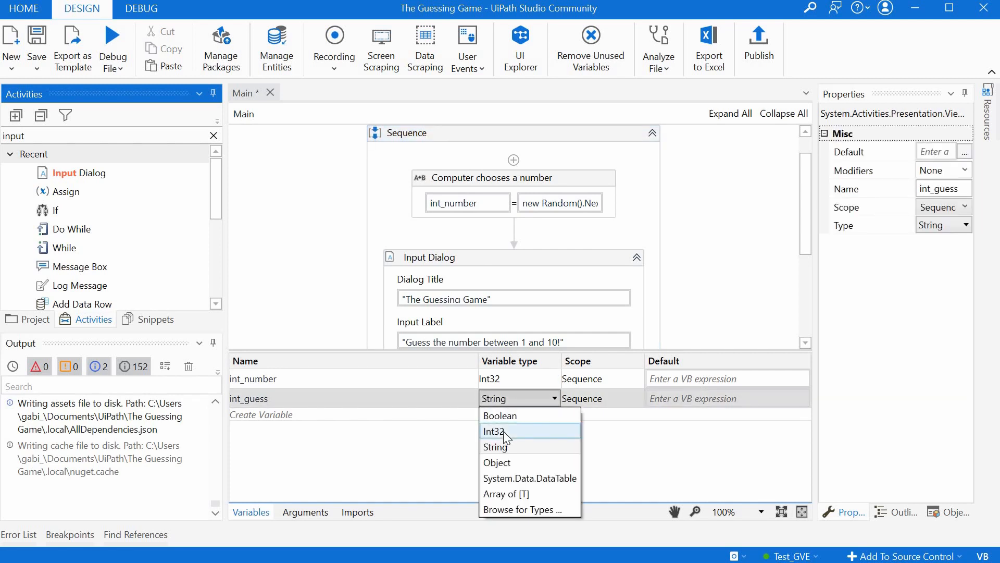
{"action": "left_click", "coordinate": [493, 431]}
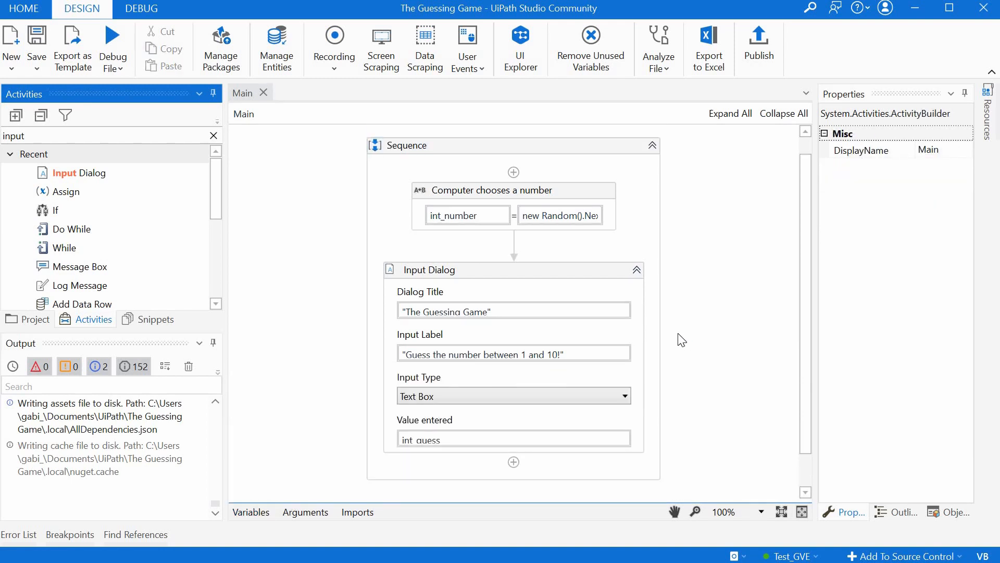
Add an If below the Input Dialog with condition int_guess = int_number.
{"action": "scroll", "scroll_direction": "down", "scroll_amount": 3}
{"action": "type", "text": "if"}
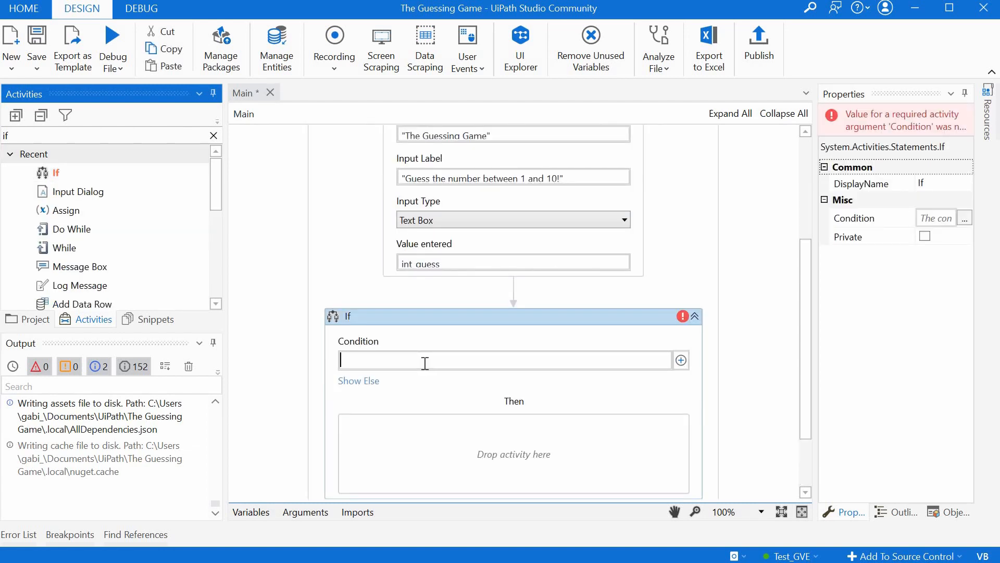
{"action": "type", "text": "it"}
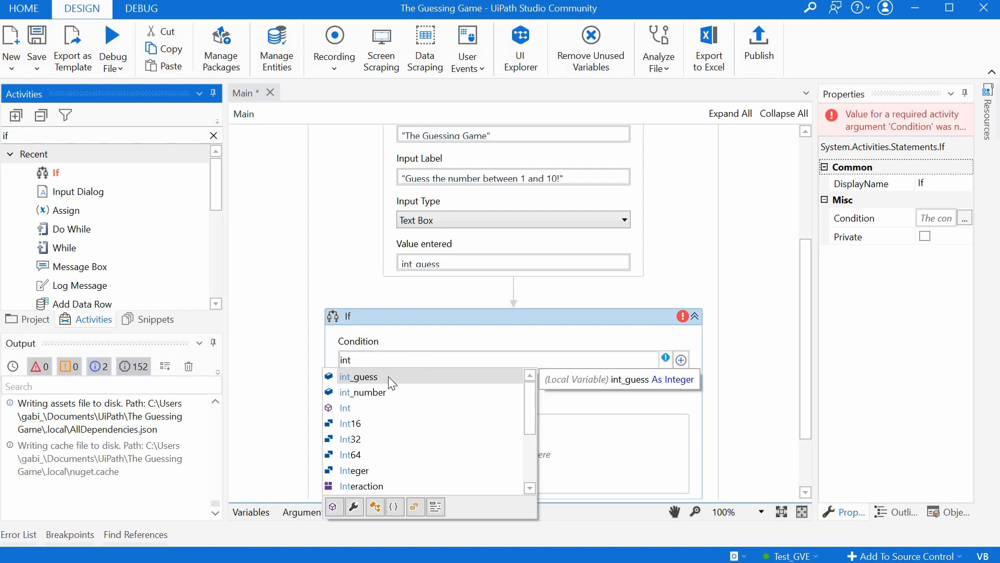
{"action": "left_click", "coordinate": [359, 376]}
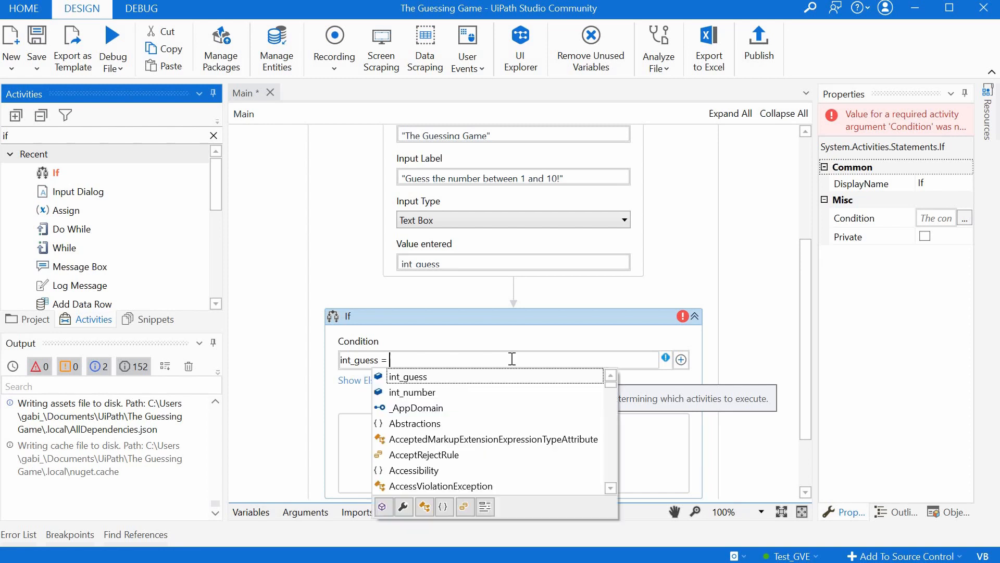
{"action": "type", "text": "i"}
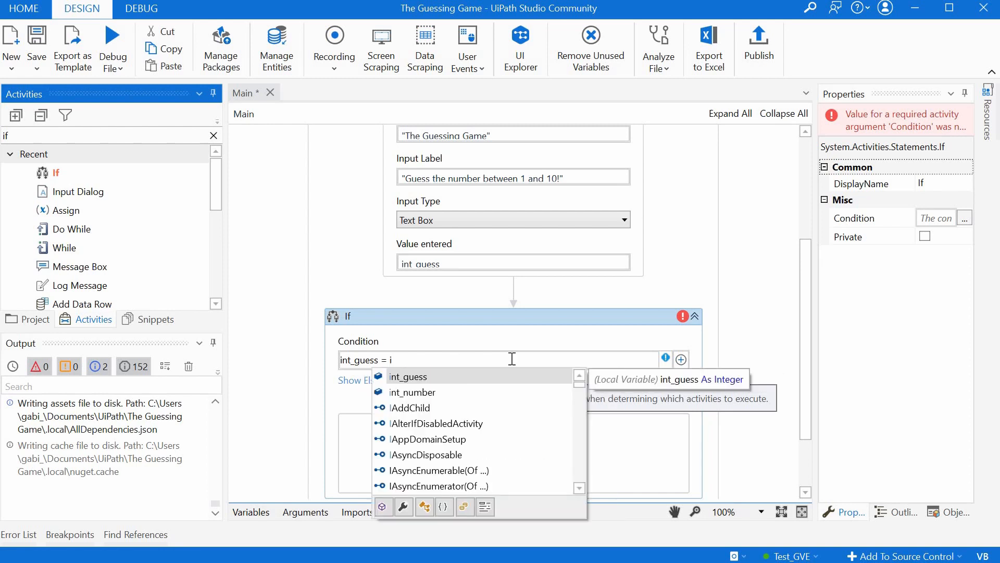
{"action": "type", "text": "nt_number"}
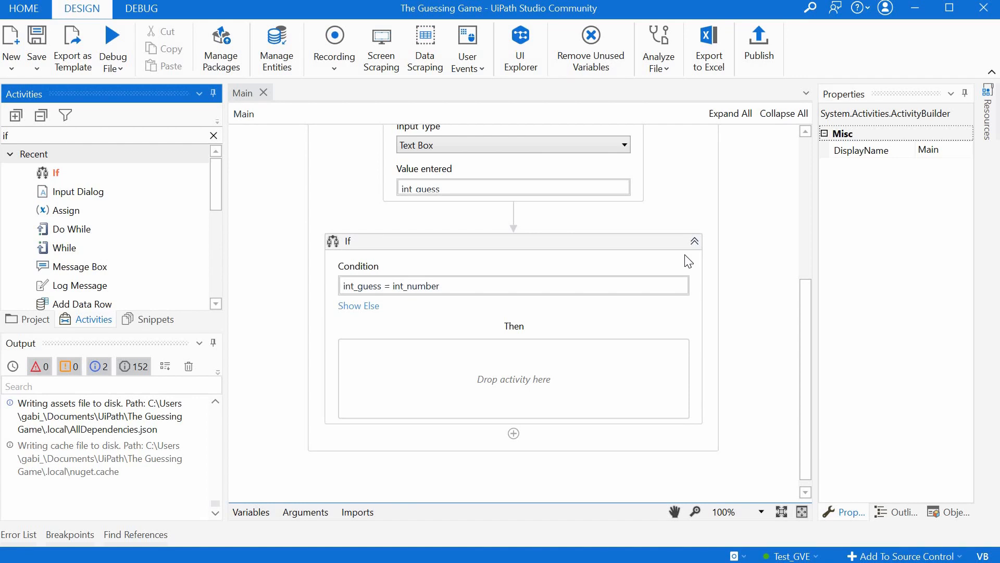
{"action": "type", "text": "me"}
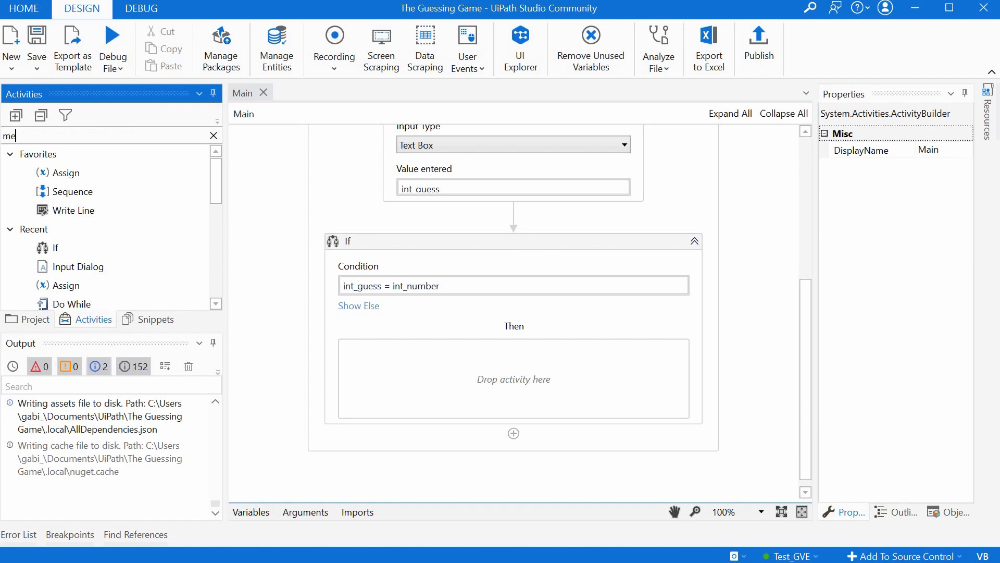
Place a Message Box in Then reading "Congrats. You guessed the number.
{"action": "type", "text": "message box"}
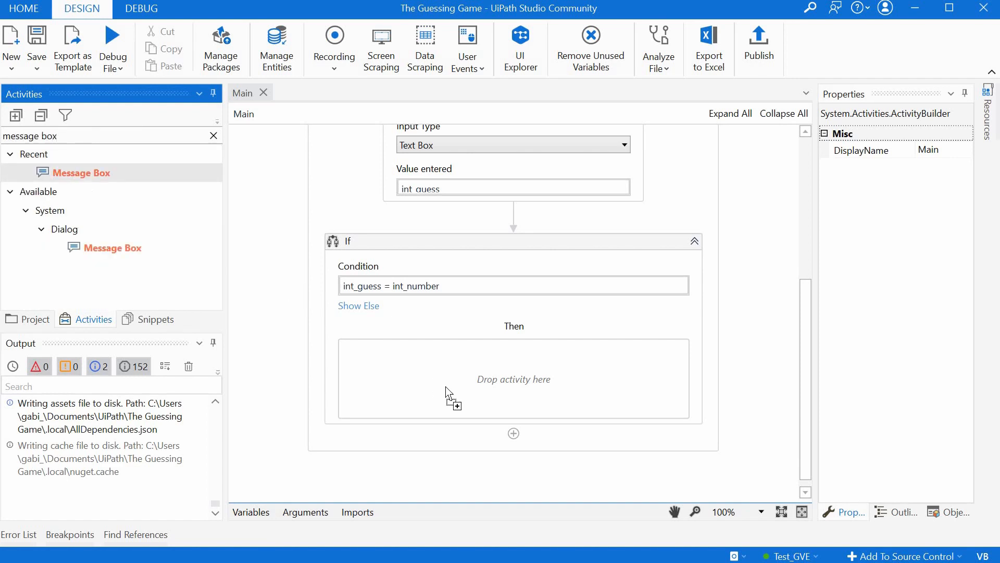
{"action": "left_click_drag", "start_coordinate": [79, 172], "coordinate": [514, 379]}
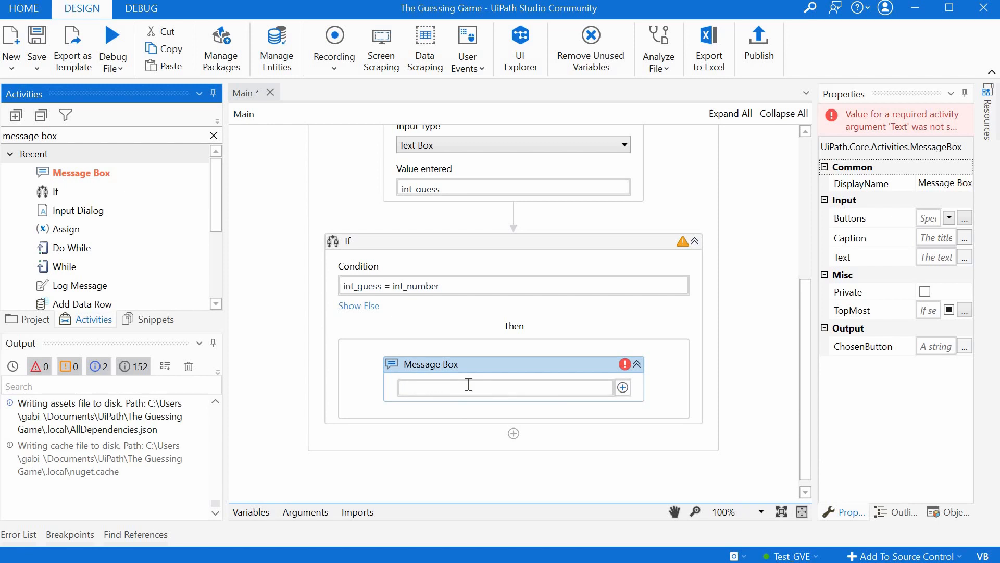
{"action": "type", "text": "\"COngrats."}
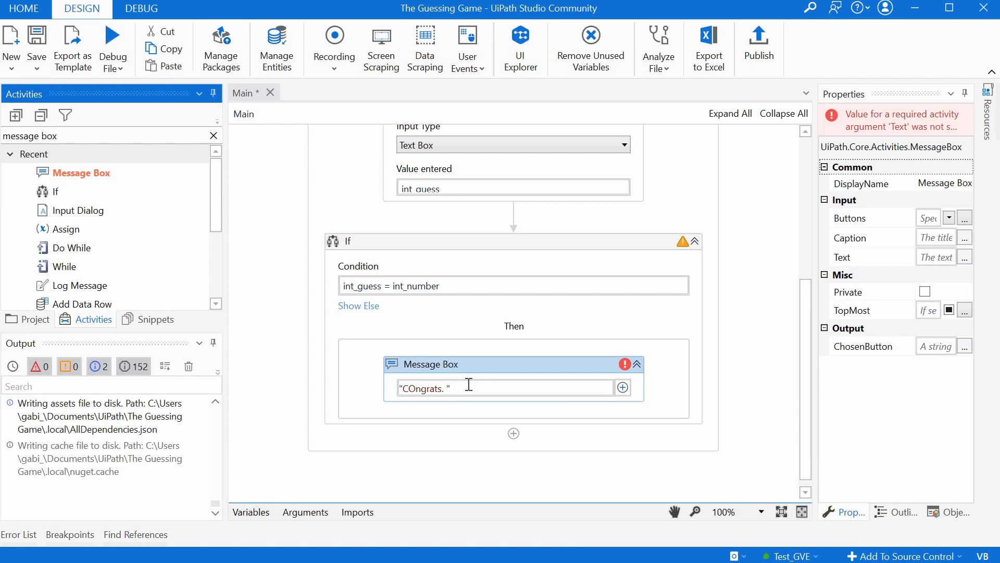
{"action": "type", "text": "You guesse"}
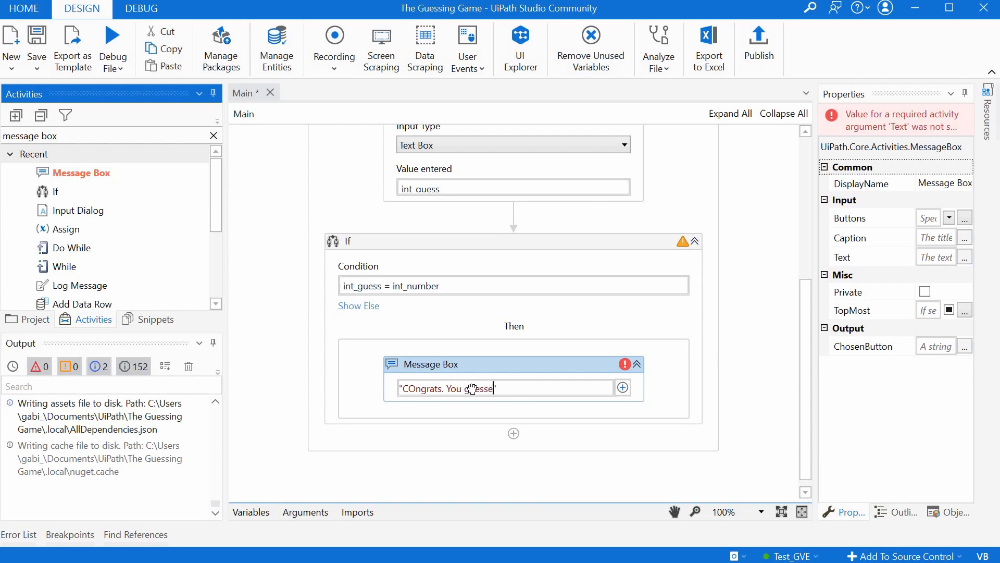
{"action": "type", "text": "d the number"}
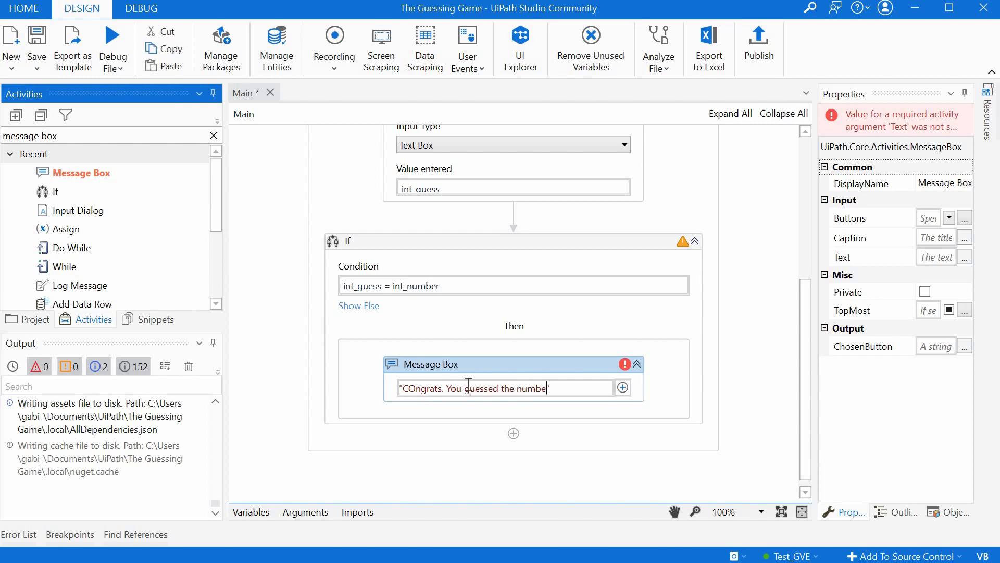
{"action": "type", "text": "."}
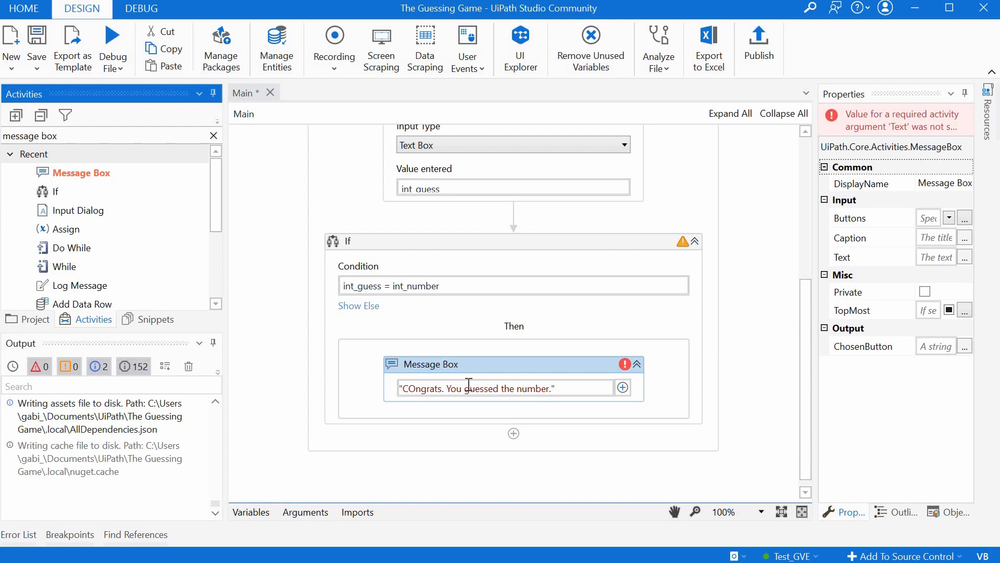
Finish the message with It was " + int_guess.ToString and move to Else.
{"action": "type", "text": "It was"}
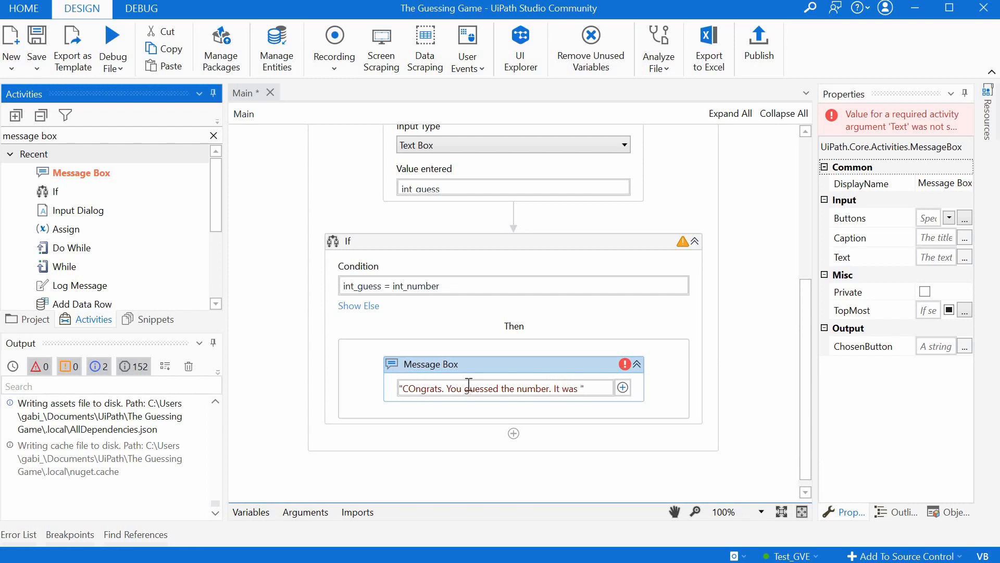
{"action": "type", "text": "+"}
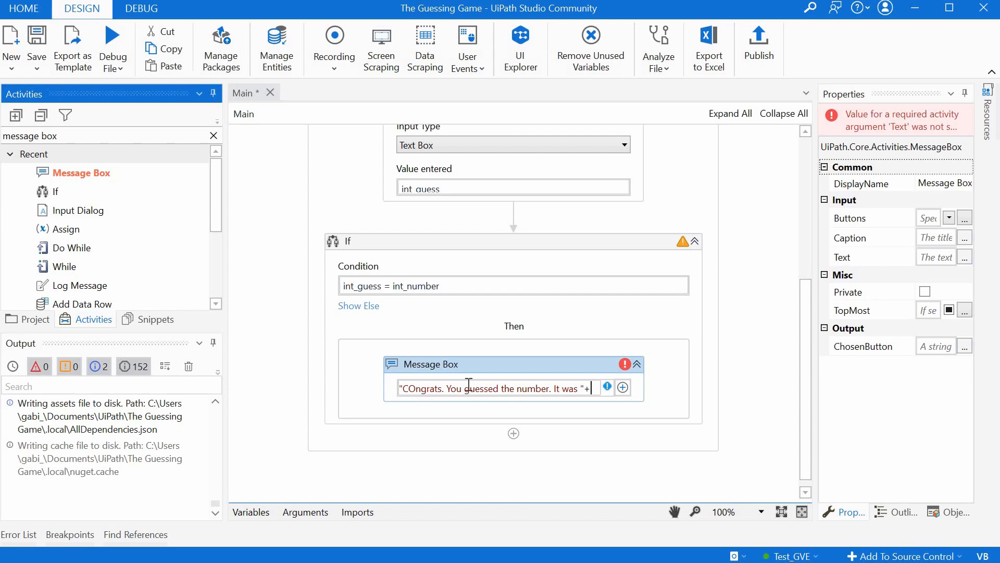
{"action": "type", "text": "t_guess"}
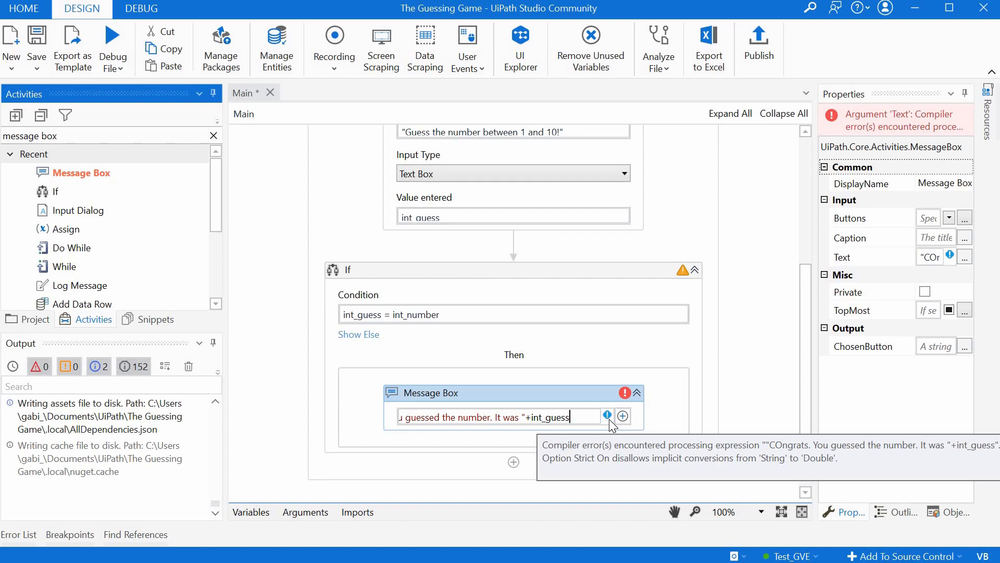
{"action": "type", "text": ".to"}
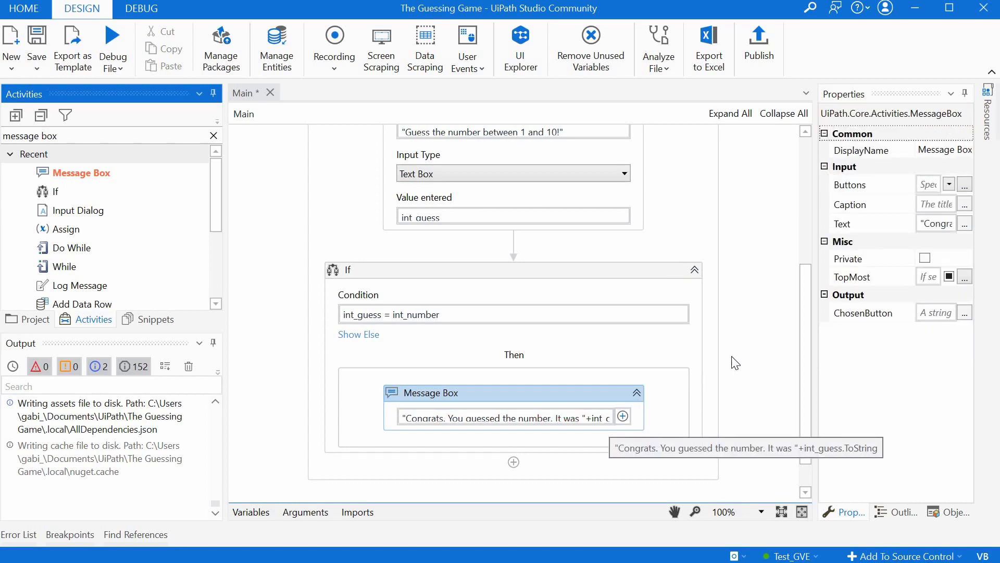
{"action": "left_click", "coordinate": [358, 335]}
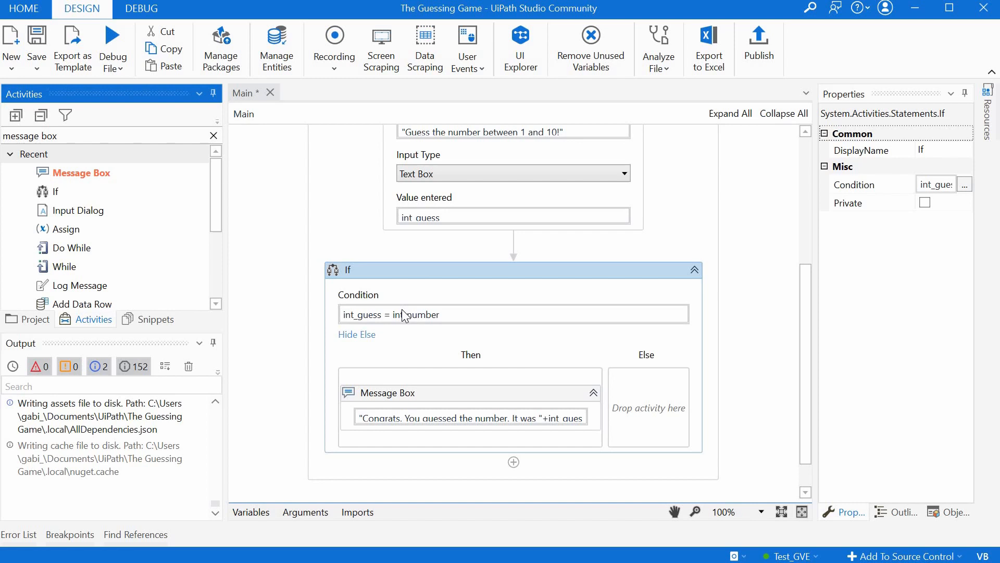
{"action": "mouse_move", "coordinate": [405, 314]}
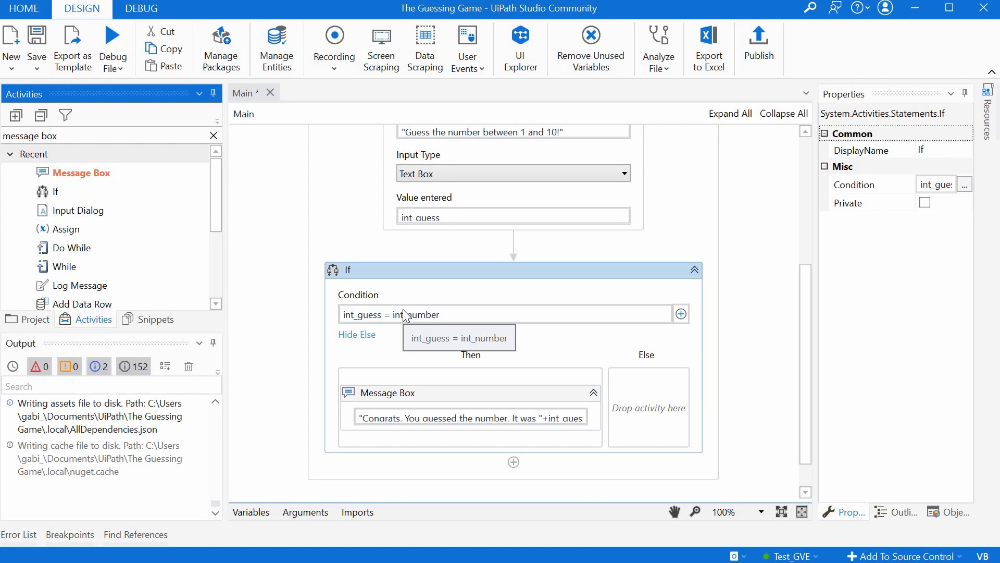
{"action": "mouse_move", "coordinate": [505, 396]}
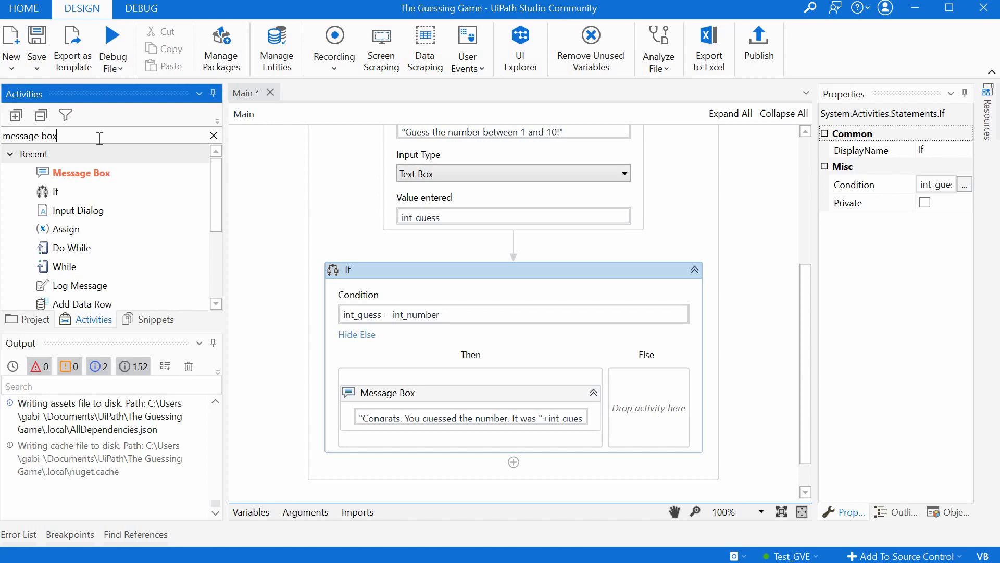
Nest an If in the Else branch with condition int_guess > int_number.
{"action": "type", "text": "if"}
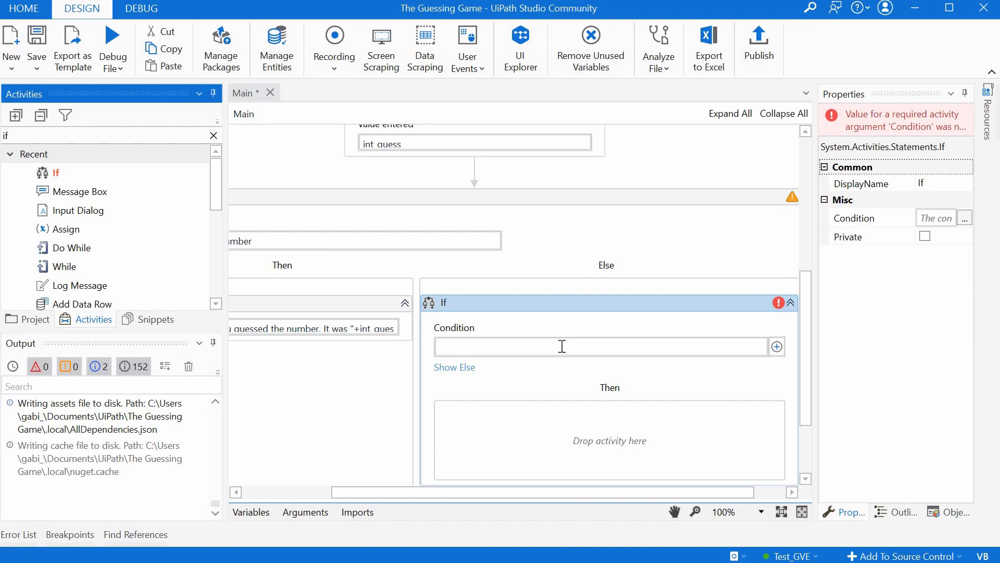
{"action": "left_click", "coordinate": [562, 346]}
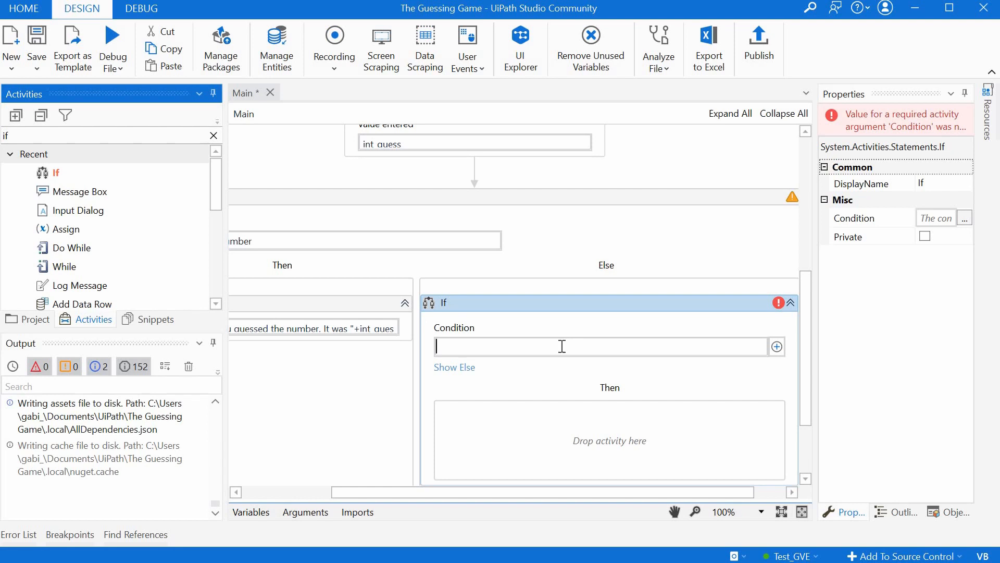
{"action": "type", "text": "int_guess >"}
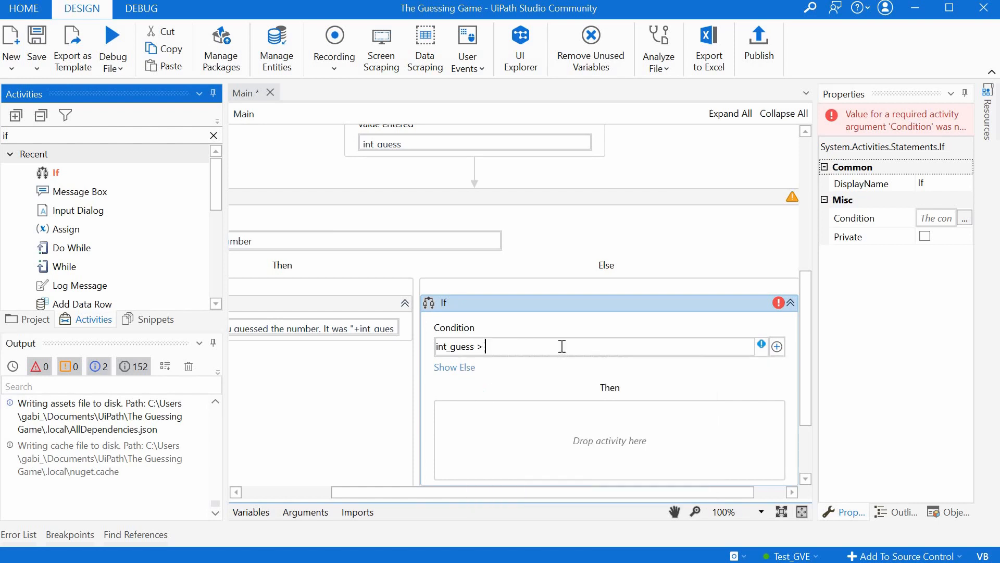
{"action": "type", "text": "i"}
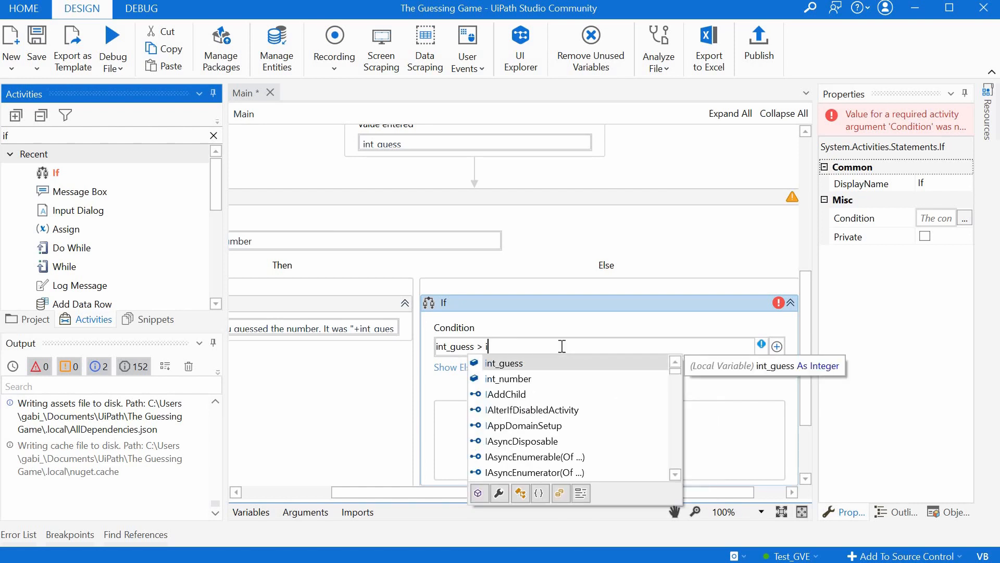
{"action": "type", "text": "int_number"}
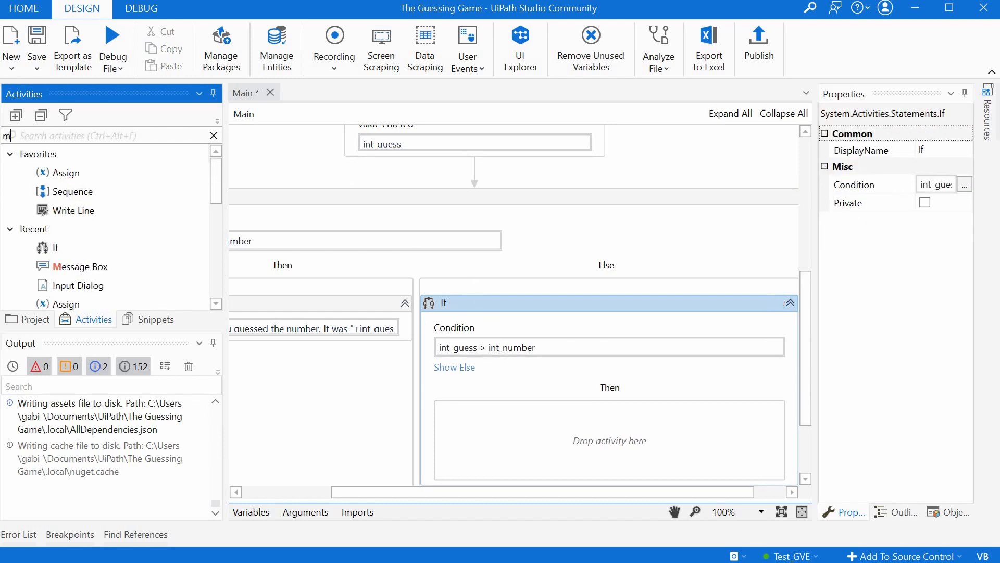
Add a Message Box in the nested If's Then saying "You did not guess the number. Try again, lower!".
{"action": "type", "text": "essage box"}
{"action": "type", "text": "\""}
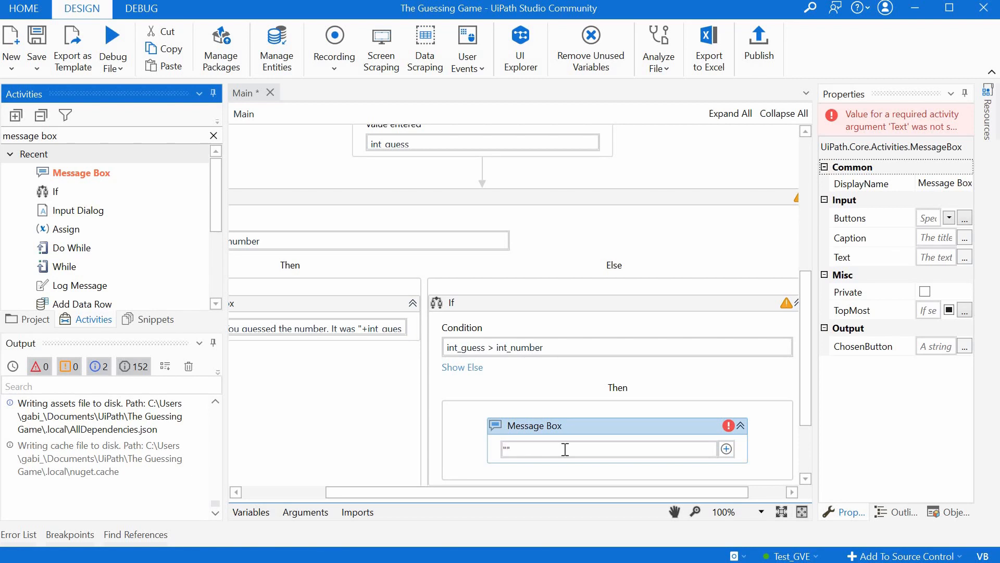
{"action": "type", "text": "\"You did \""}
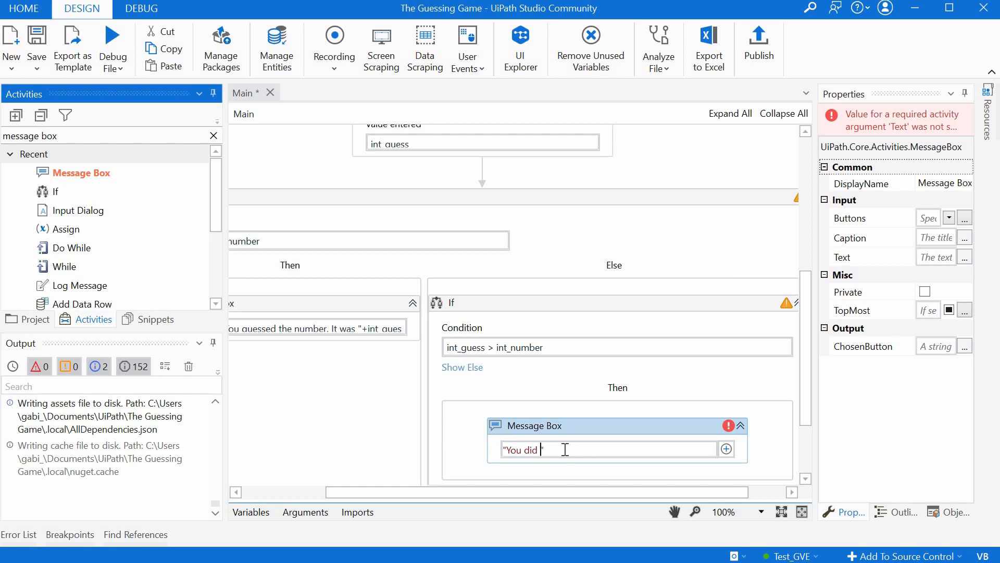
{"action": "type", "text": "not guess the number. Try"}
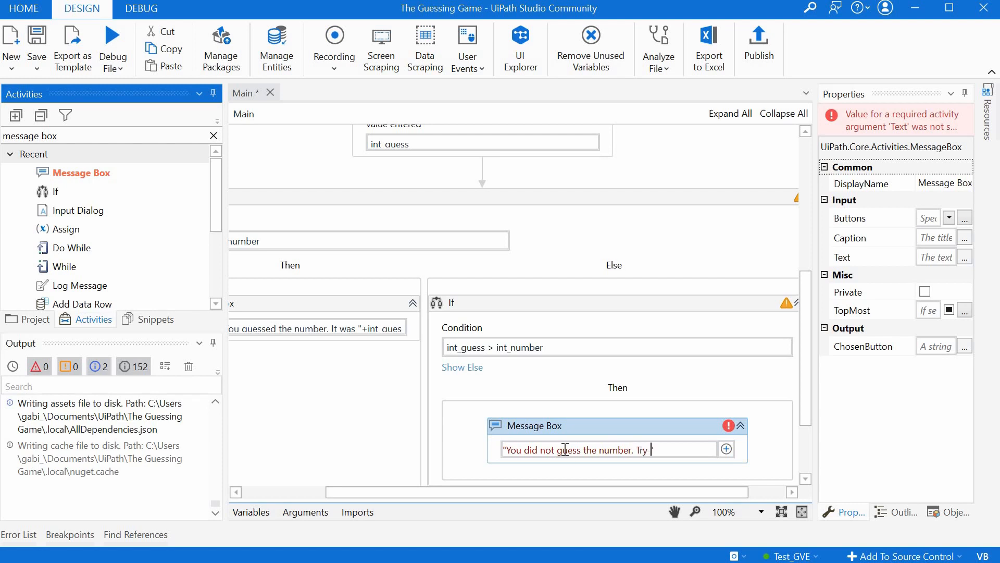
{"action": "type", "text": "again, lower!"}
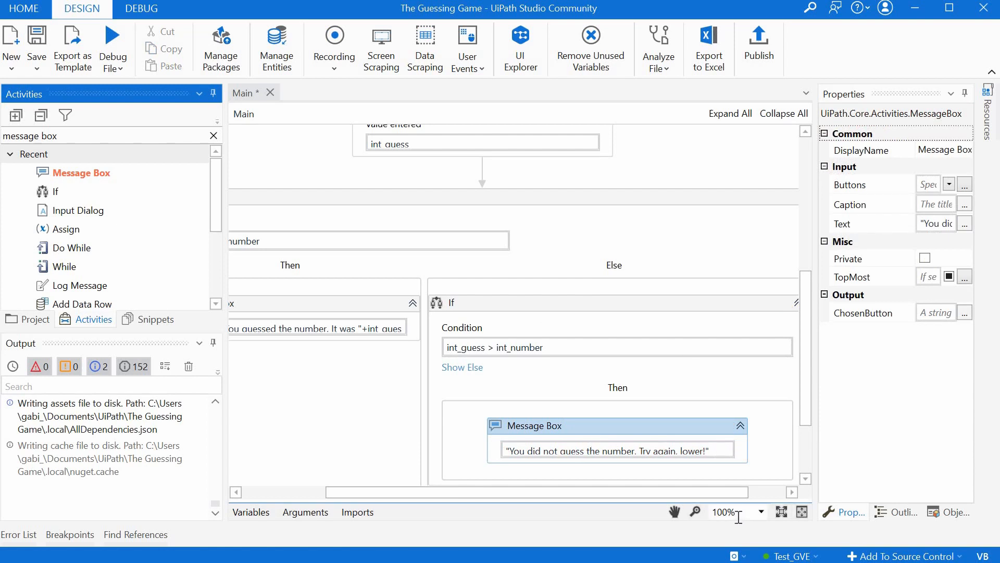
{"action": "scroll", "scroll_direction": "down", "scroll_amount": 3}
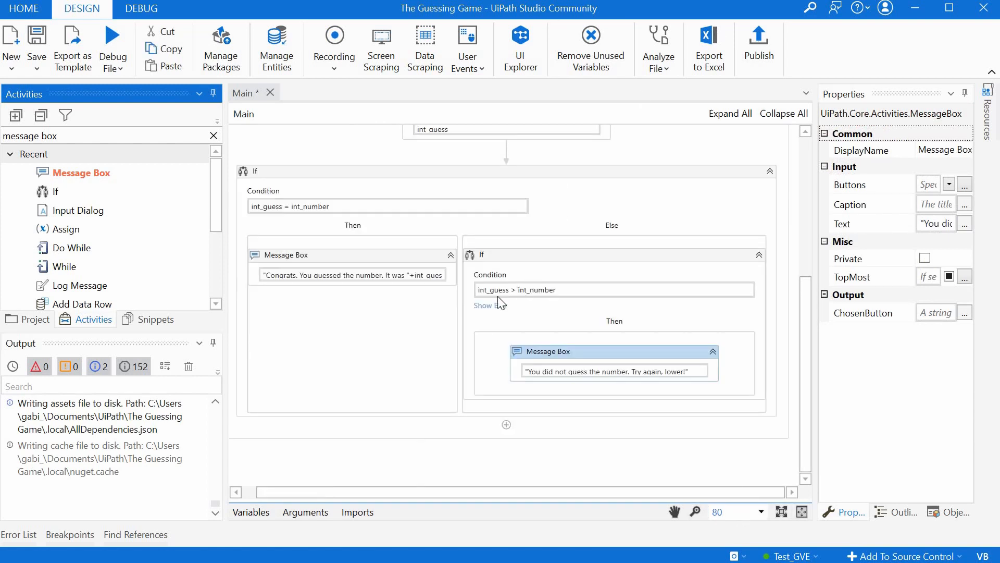
Copy the lower message into the Else branch and change its text to "Try again, higher!".
{"action": "left_click", "coordinate": [485, 305]}
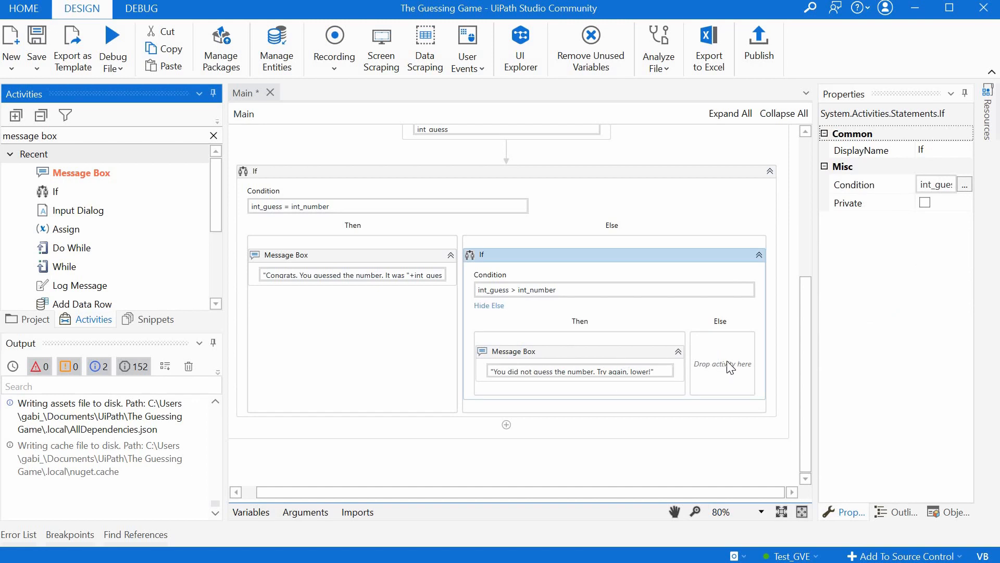
{"action": "left_click", "coordinate": [723, 363]}
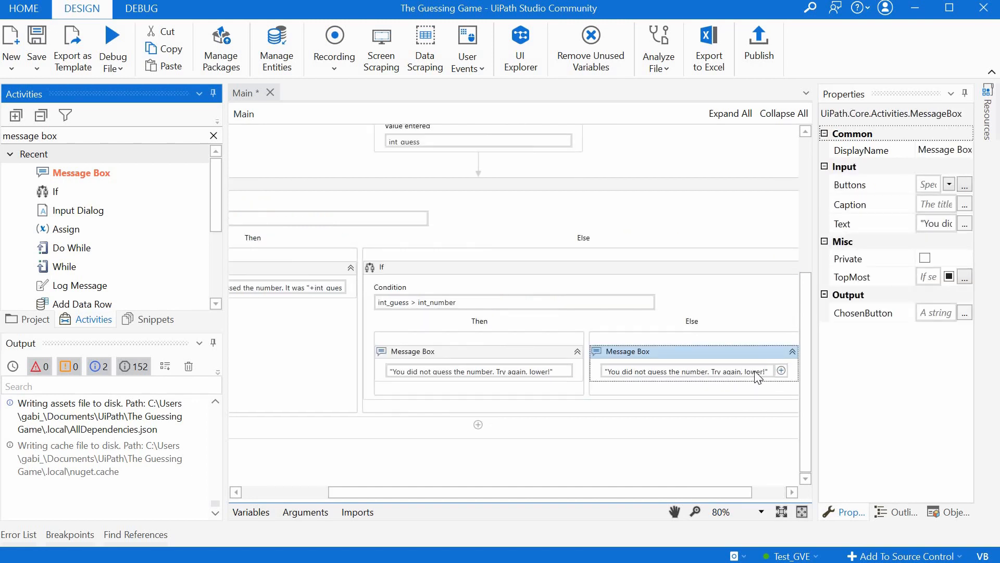
{"action": "left_click", "coordinate": [692, 371]}
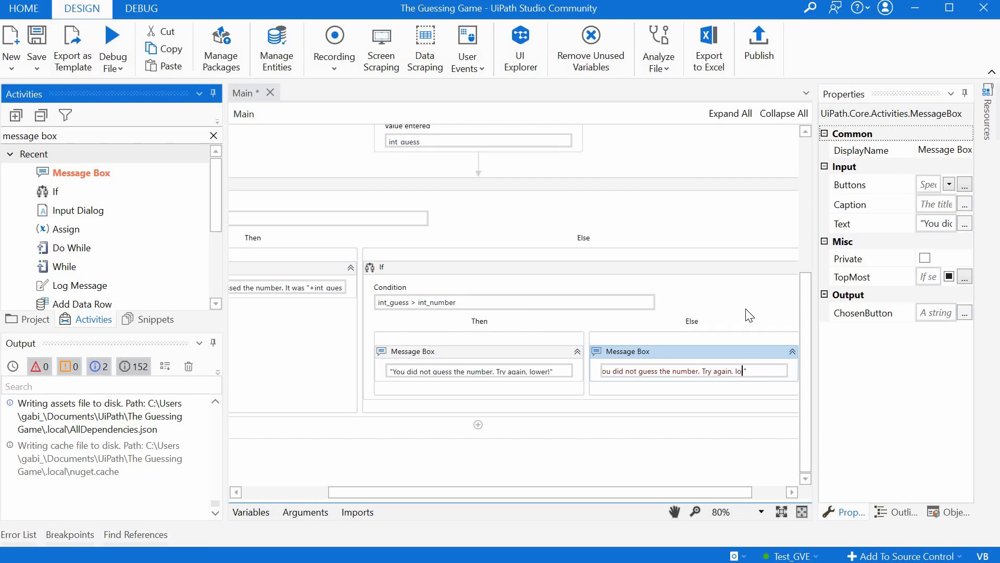
{"action": "type", "text": "higher"}
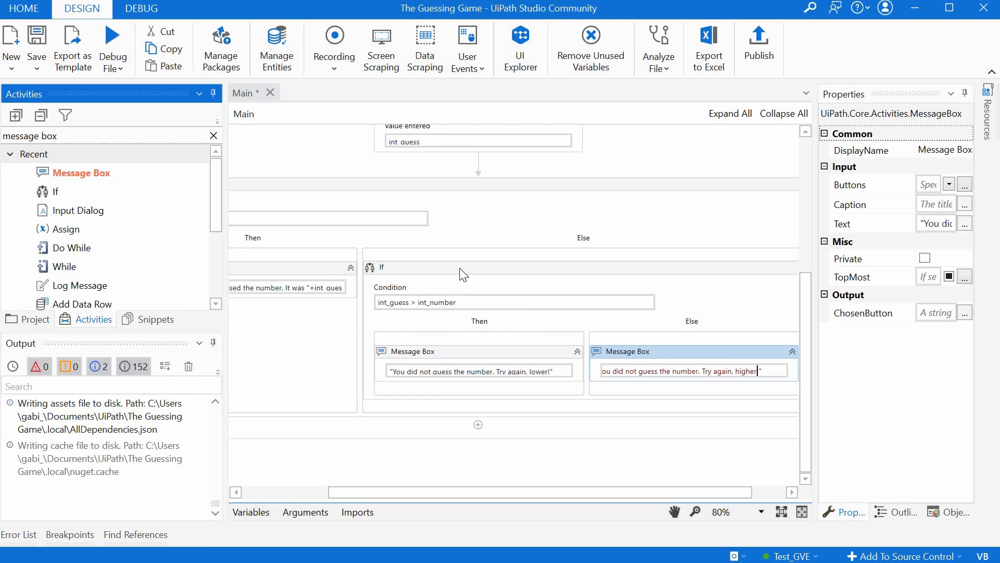
{"action": "left_click", "coordinate": [447, 267]}
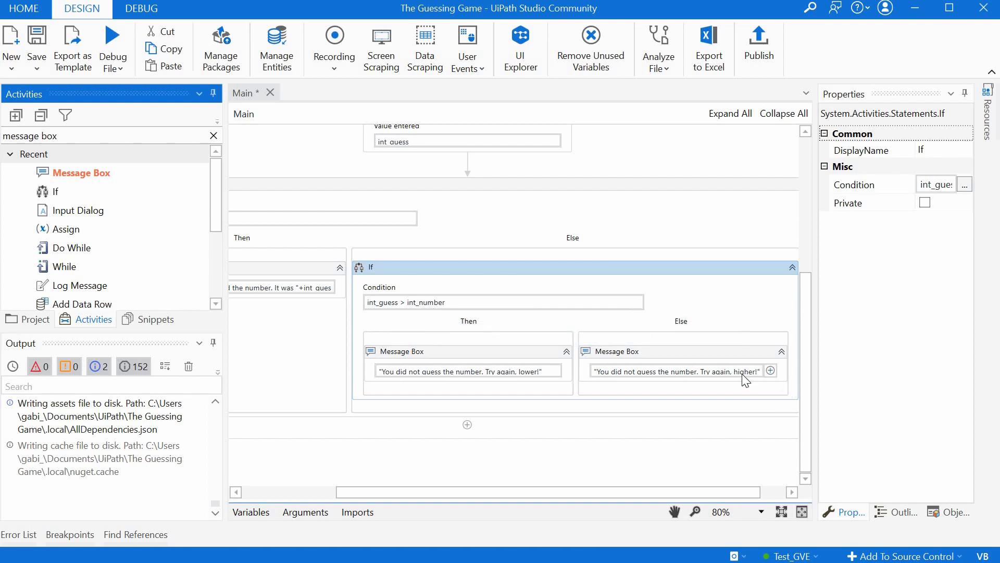
{"action": "mouse_move", "coordinate": [737, 373]}
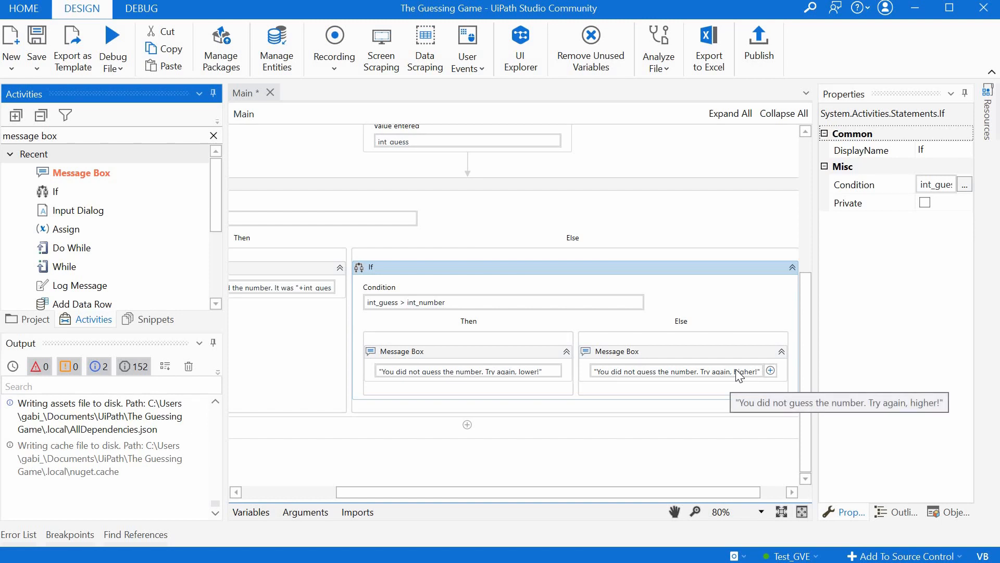
{"action": "mouse_move", "coordinate": [504, 497]}
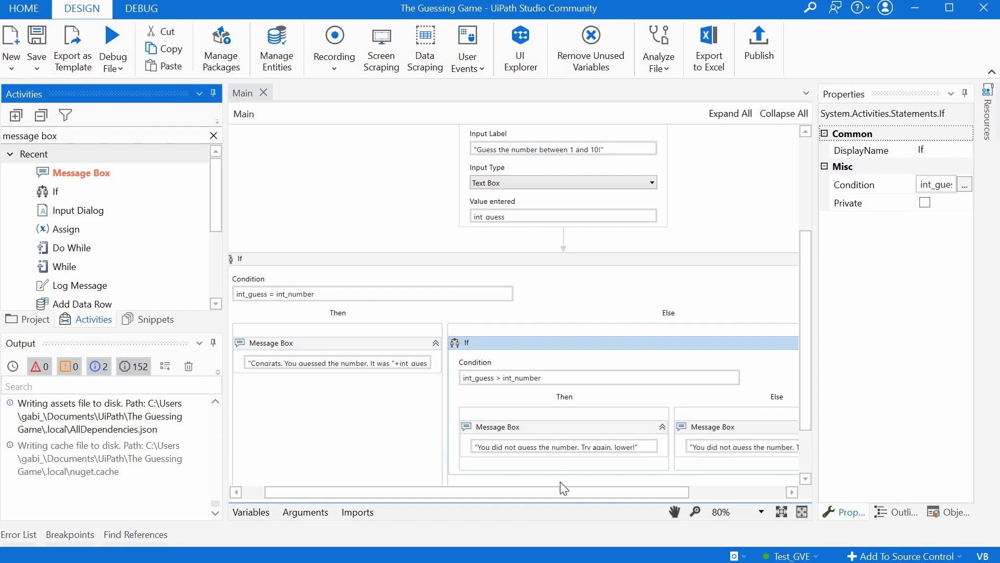
{"action": "mouse_move", "coordinate": [515, 497]}
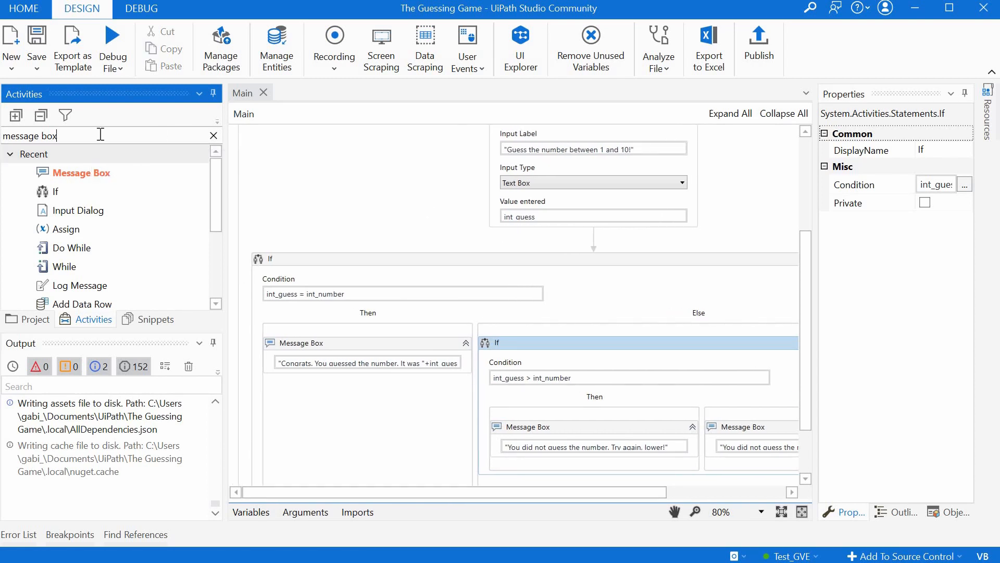
Add a Do While loop on the connector below the guess Input Dialog.
{"action": "type", "text": "while"}
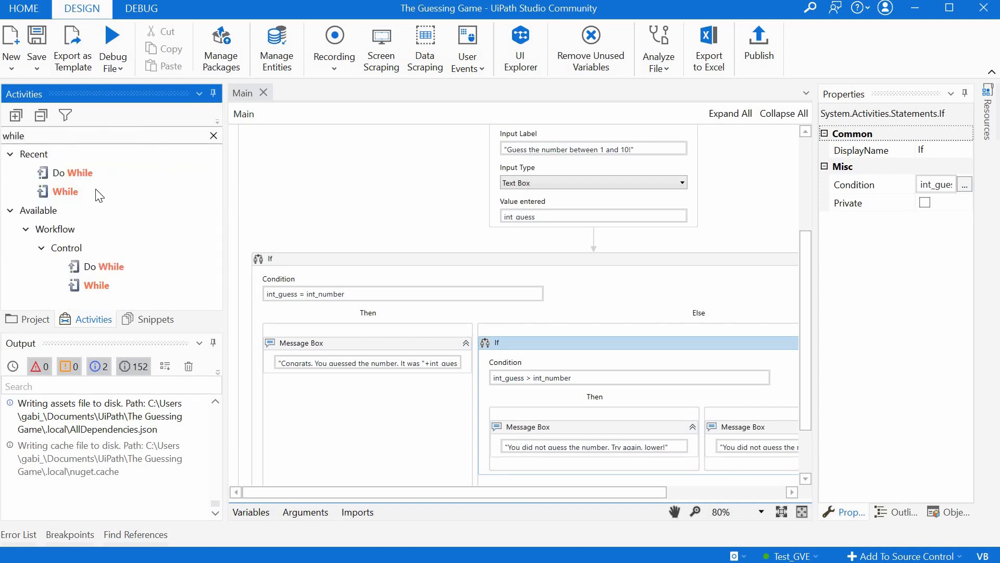
{"action": "mouse_move", "coordinate": [66, 191]}
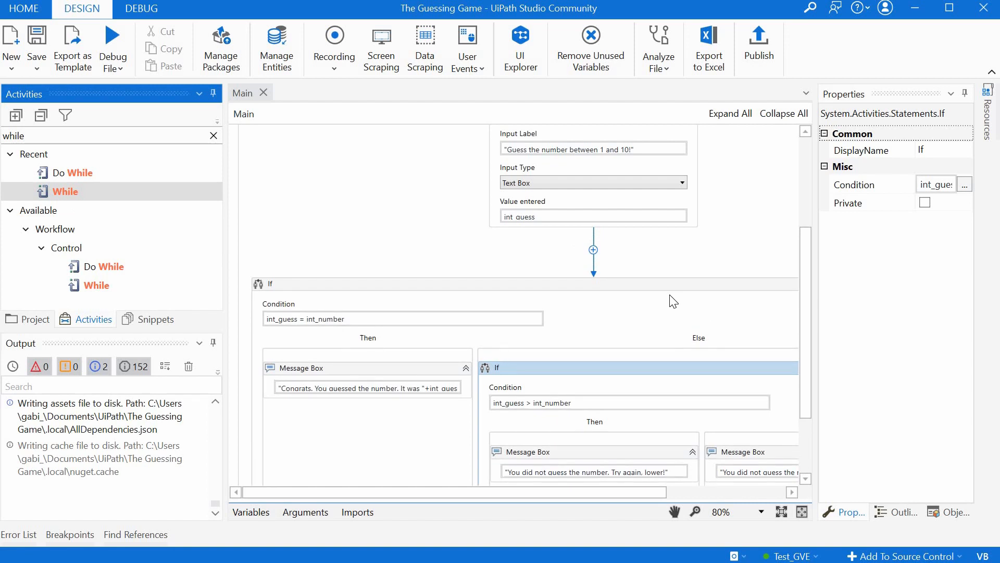
{"action": "left_click", "coordinate": [592, 249]}
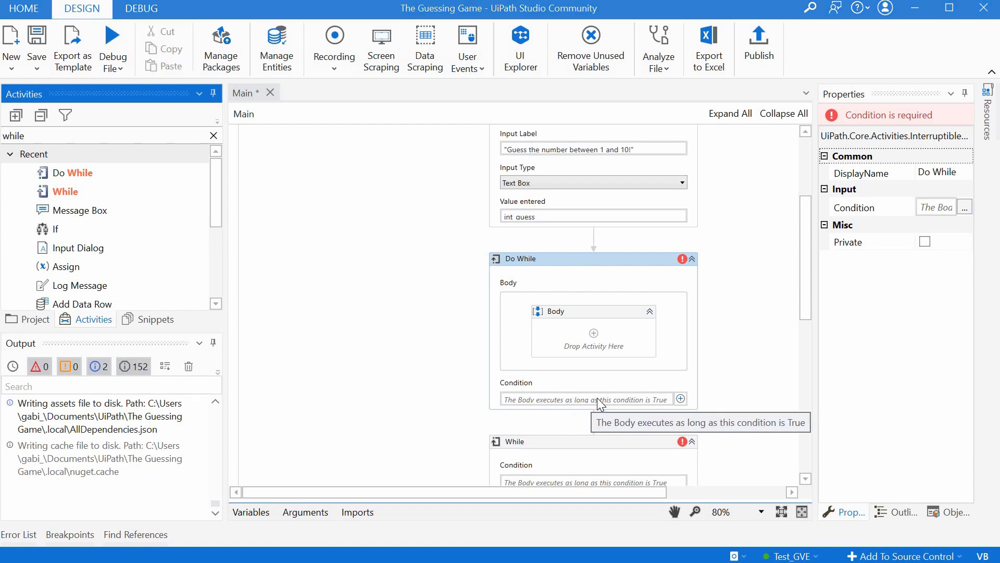
{"action": "mouse_move", "coordinate": [593, 334]}
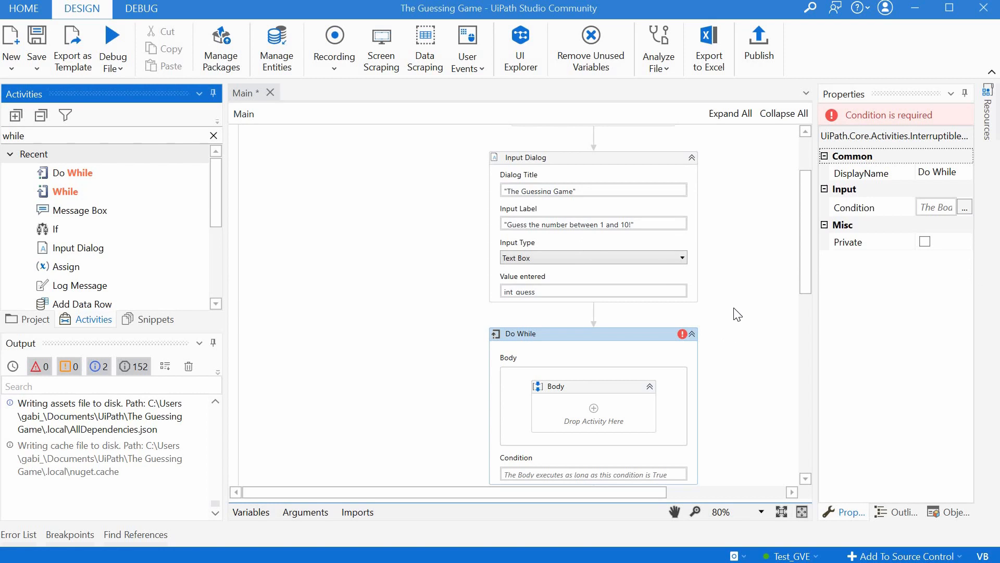
Move the guess Input Dialog and guess check into the Do While body, removing the extra While.
{"action": "scroll", "scroll_direction": "down", "scroll_amount": 3}
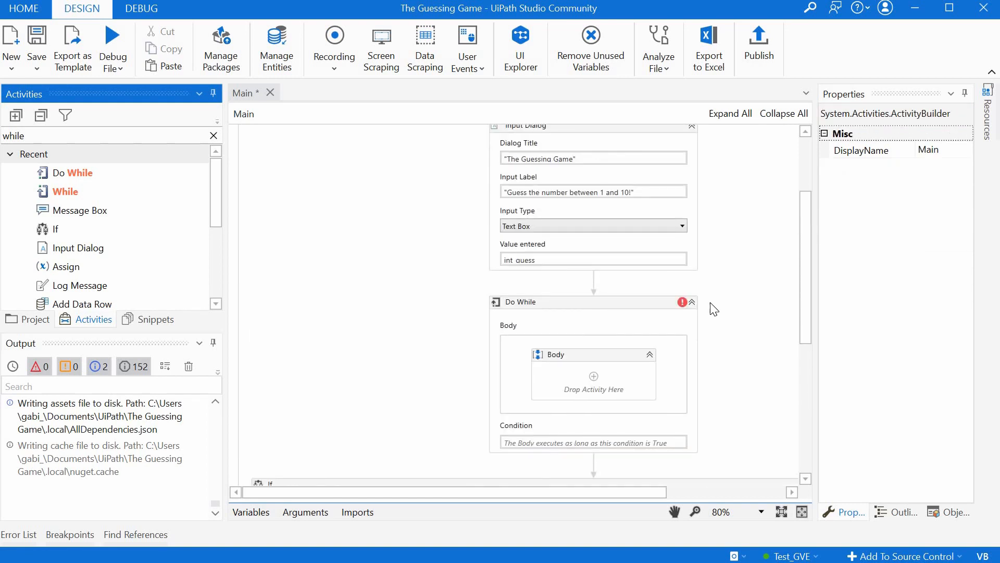
{"action": "scroll", "scroll_direction": "down", "scroll_amount": 3}
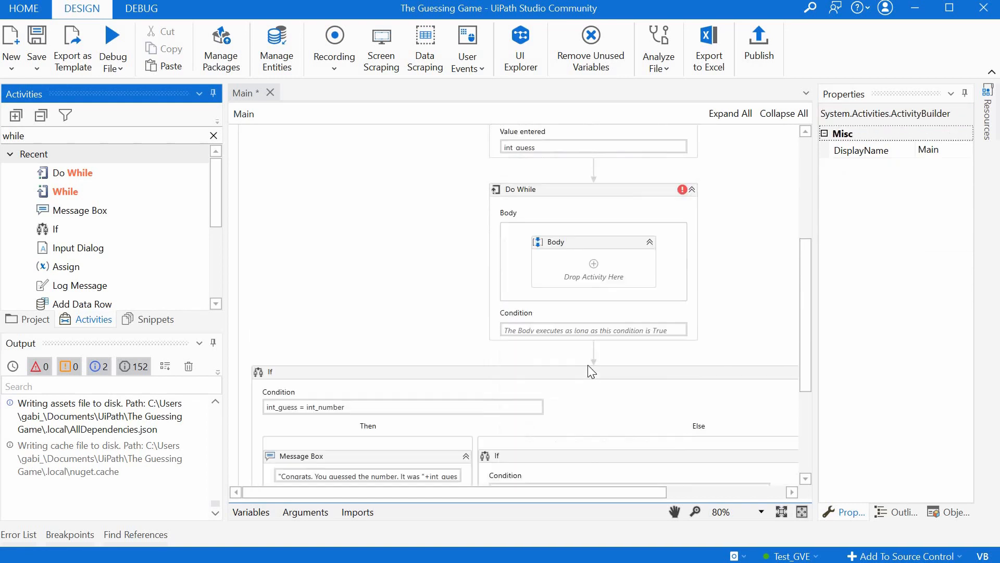
{"action": "scroll", "scroll_direction": "down", "scroll_amount": 3}
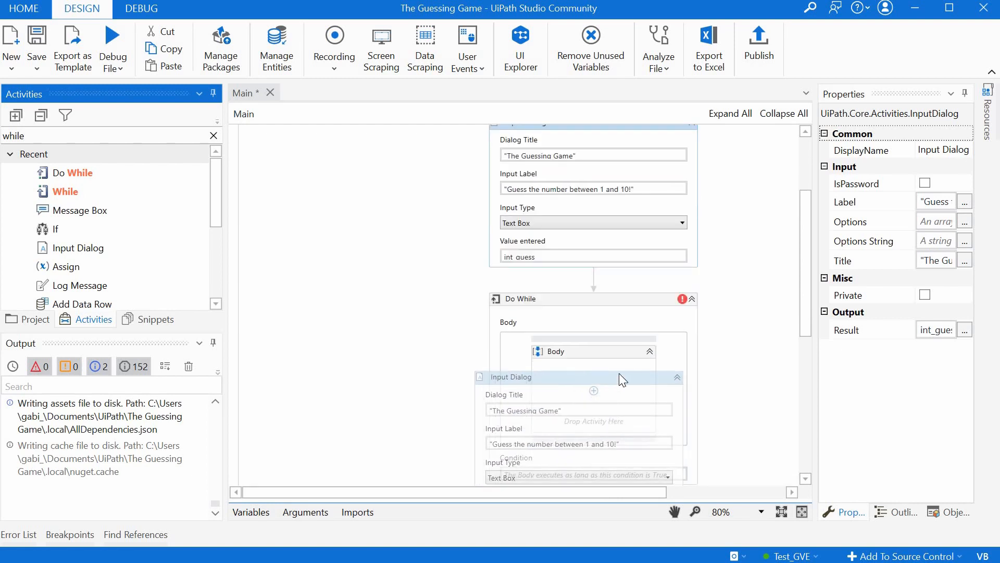
{"action": "scroll", "scroll_direction": "down", "scroll_amount": 3}
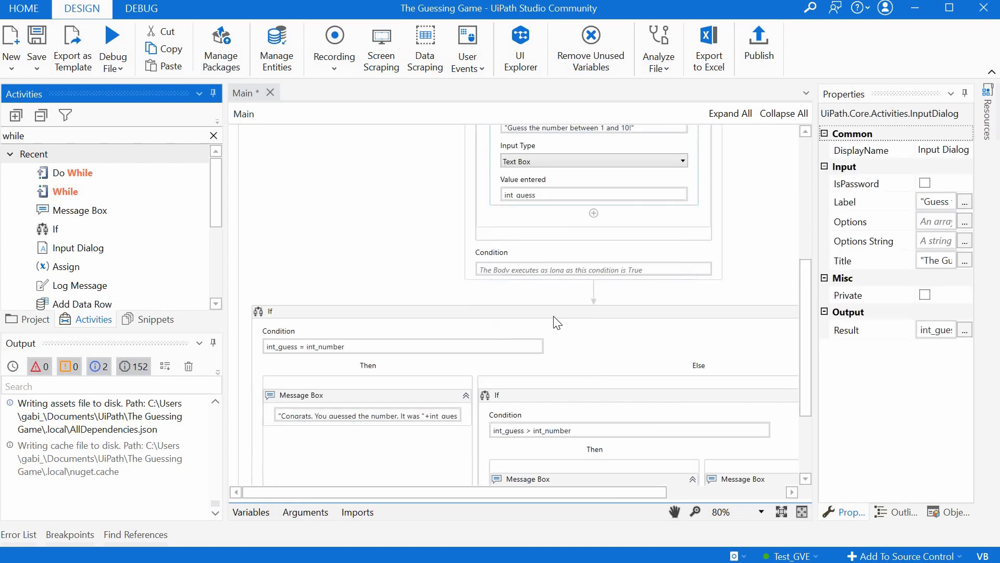
{"action": "left_click", "coordinate": [271, 311]}
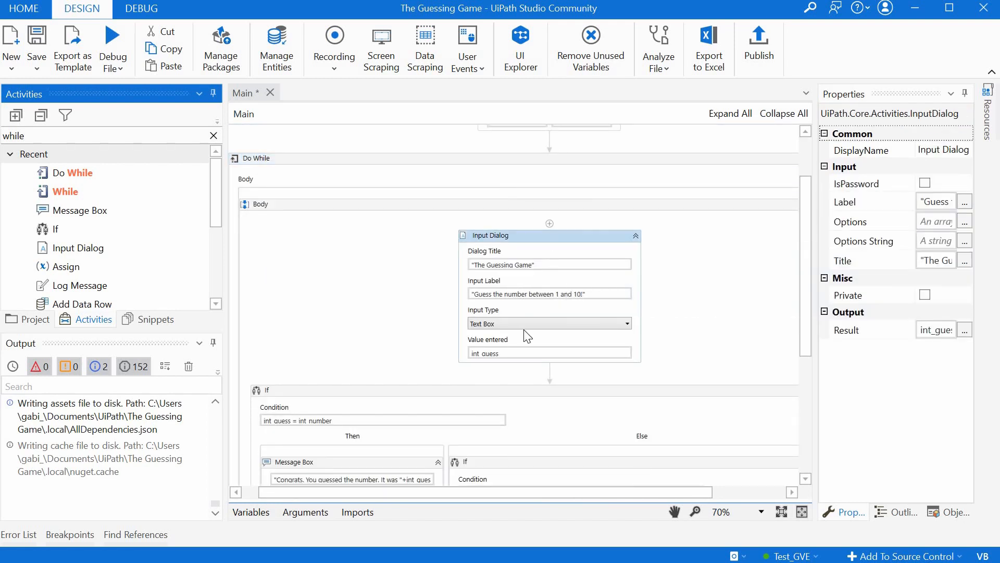
{"action": "mouse_move", "coordinate": [680, 358]}
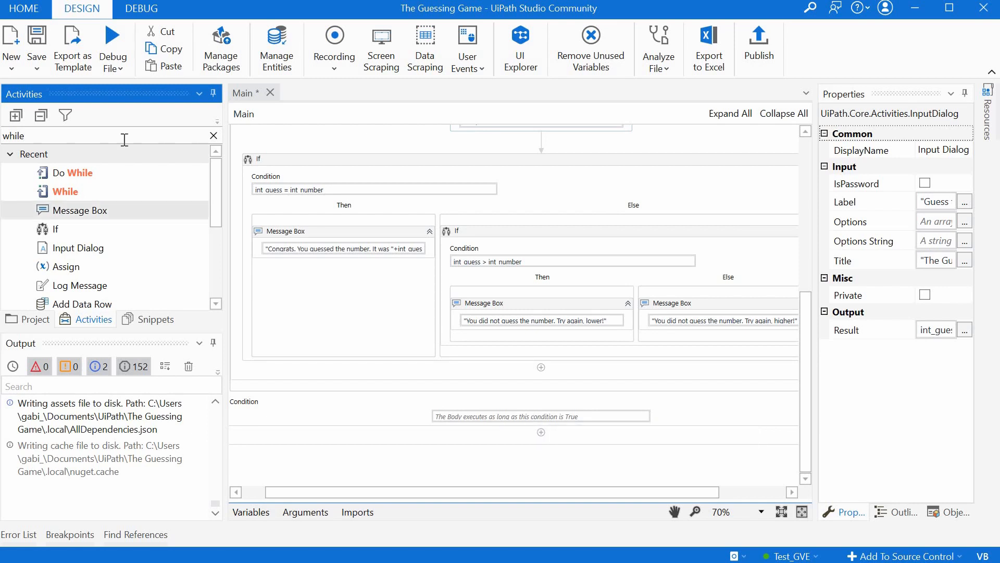
Create Boolean variable bool_guessed via an Assign after the Congrats box and set it to True.
{"action": "key", "text": "Backspace"}
{"action": "type", "text": "assig"}
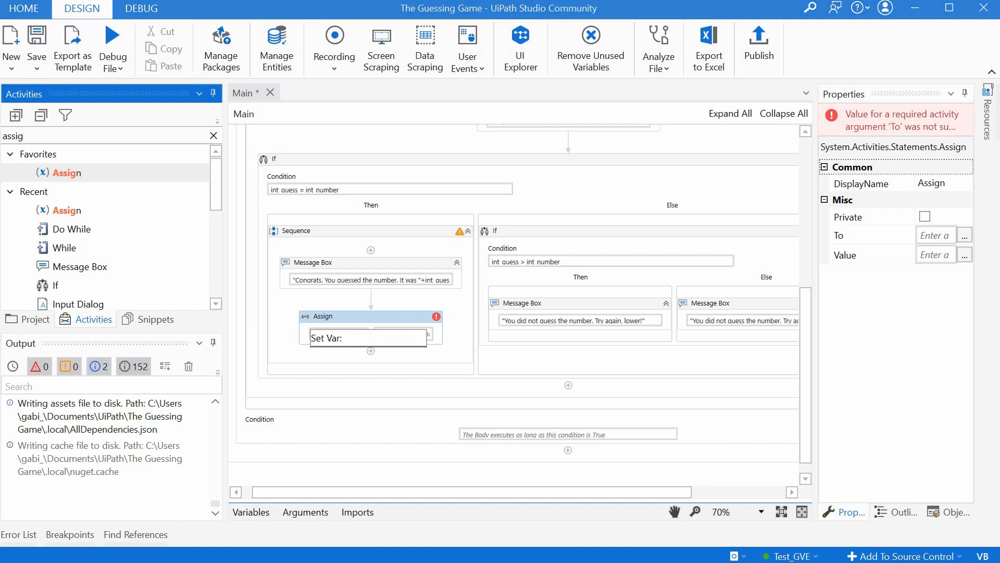
{"action": "type", "text": "bool"}
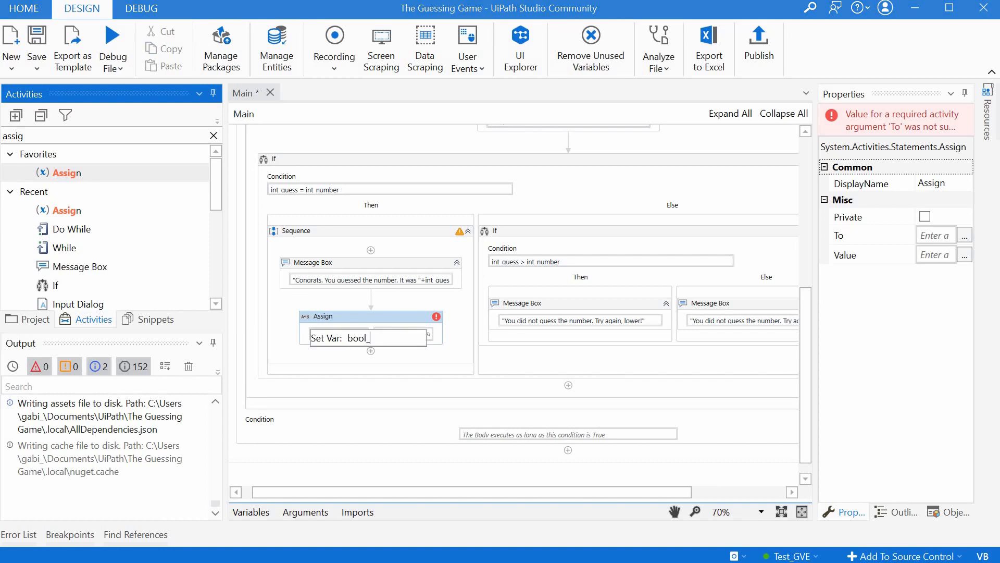
{"action": "type", "text": "guessed"}
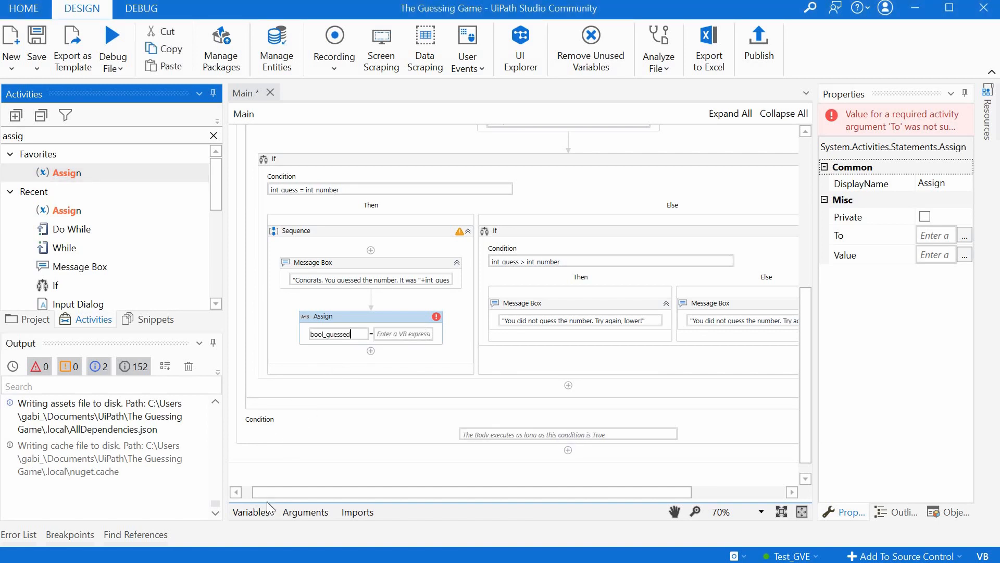
{"action": "left_click", "coordinate": [251, 512]}
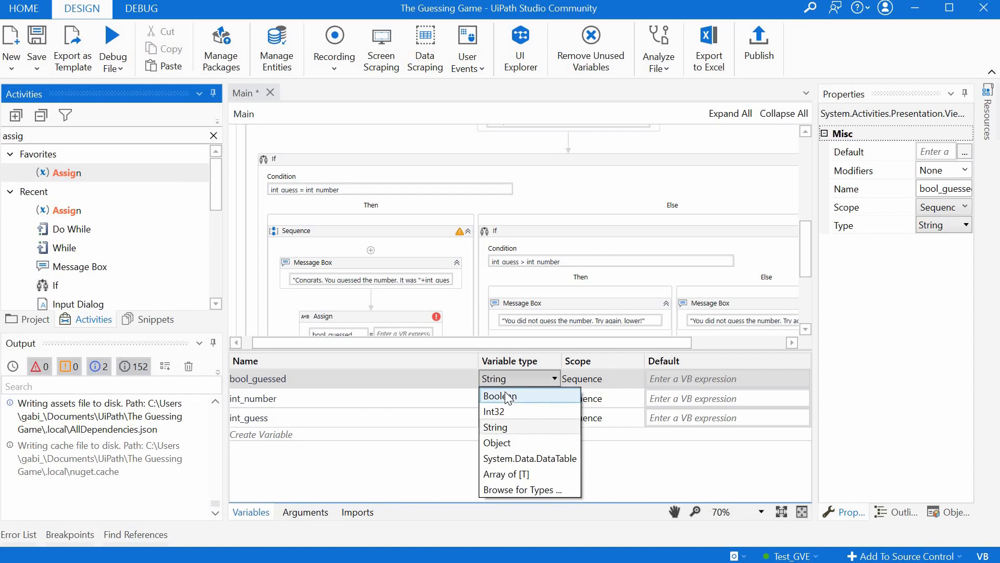
{"action": "mouse_move", "coordinate": [414, 453]}
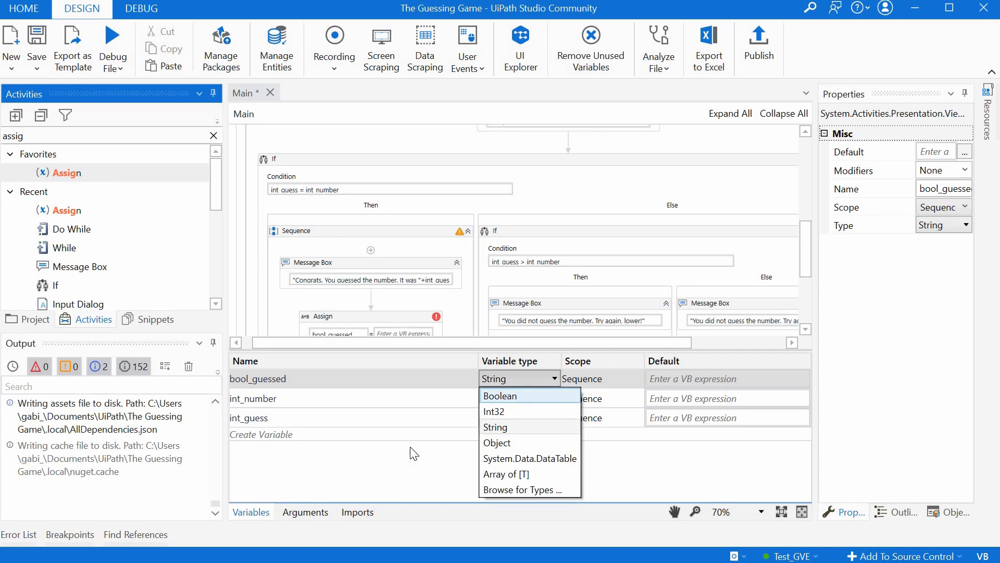
{"action": "left_click", "coordinate": [499, 396]}
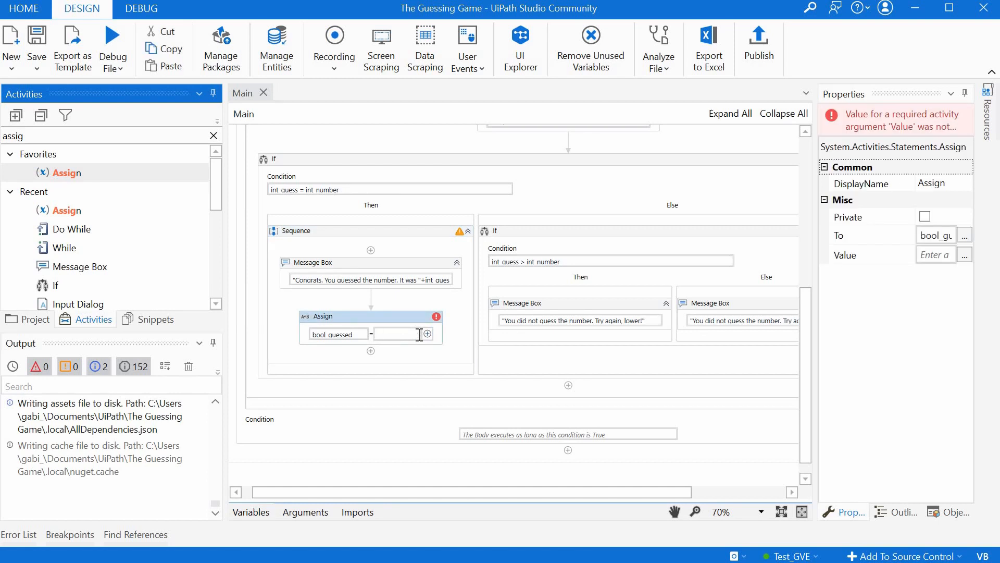
{"action": "type", "text": "True"}
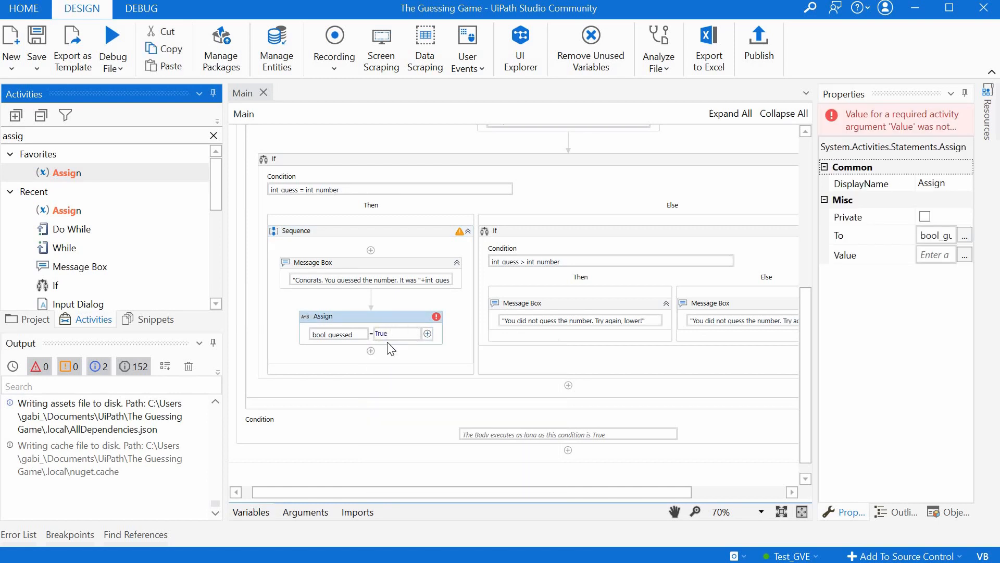
{"action": "left_click", "coordinate": [295, 230]}
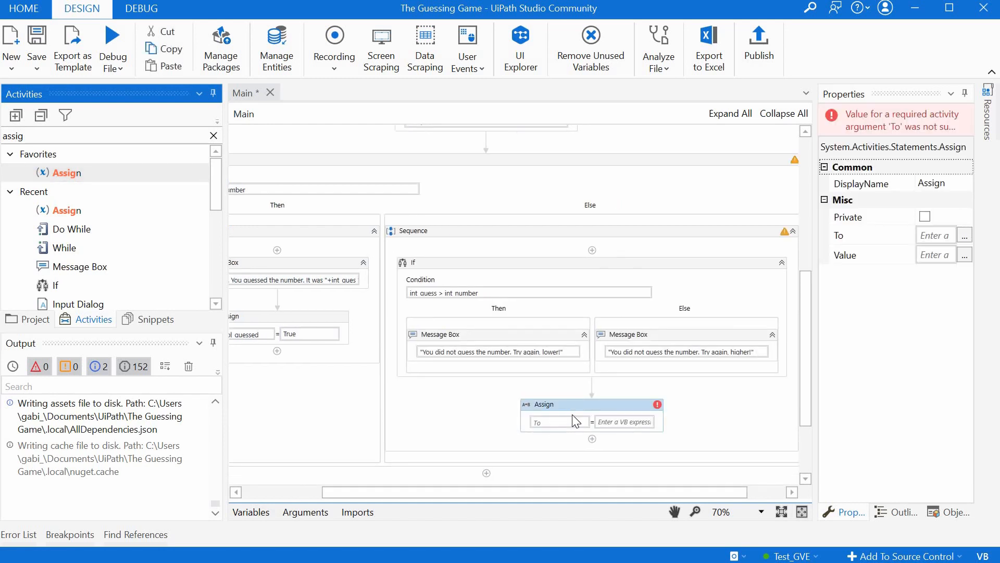
Assign bool_guessed = False in the wrong-guess branch, keeping it scoped to the outer Sequence.
{"action": "type", "text": "bol"}
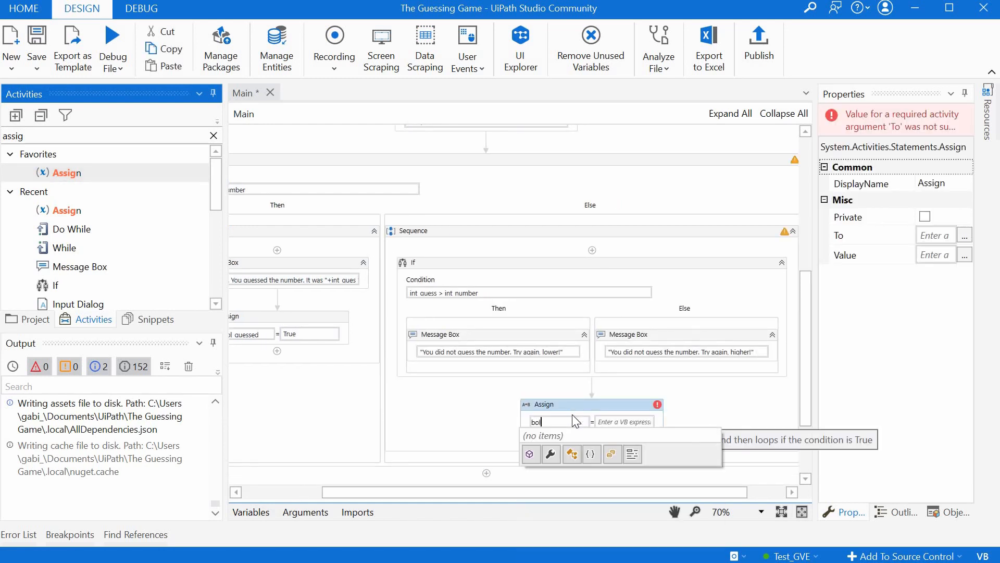
{"action": "type", "text": "l"}
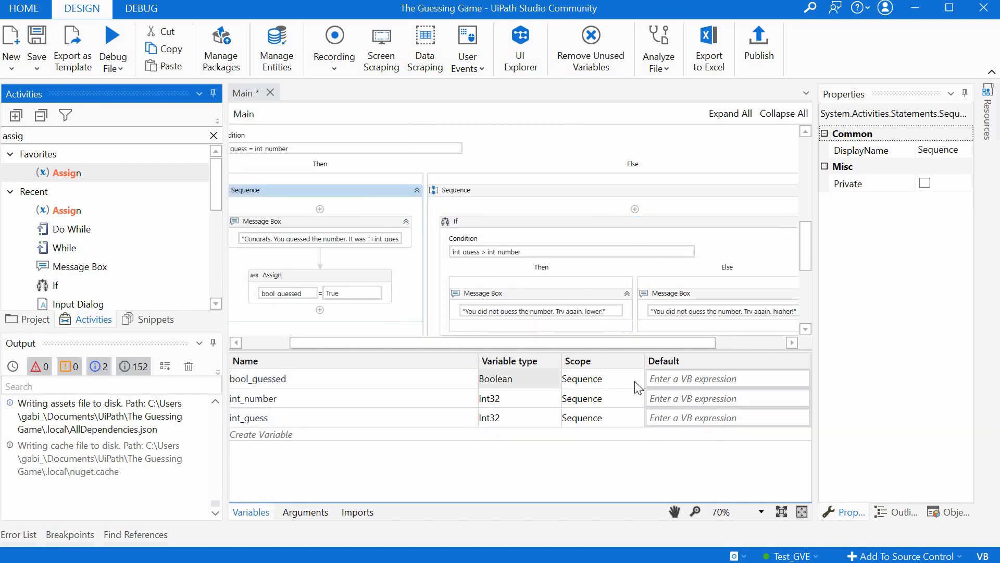
{"action": "left_click", "coordinate": [633, 378]}
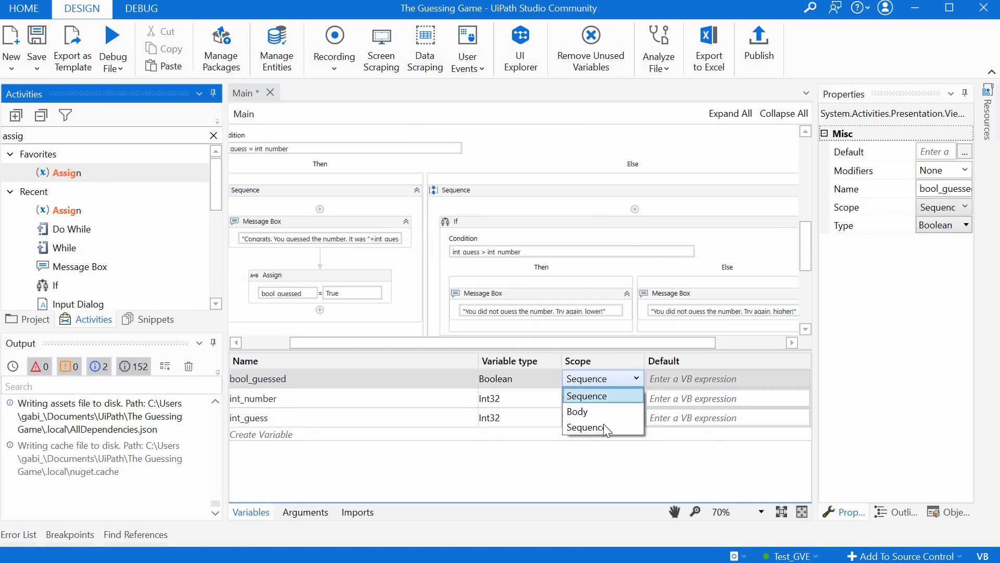
{"action": "left_click", "coordinate": [584, 396]}
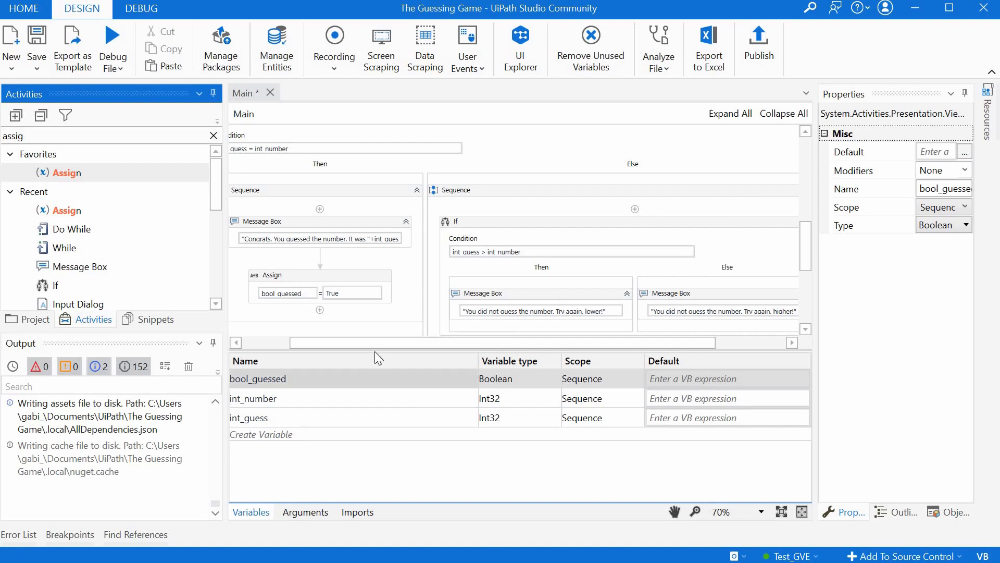
{"action": "mouse_move", "coordinate": [286, 358]}
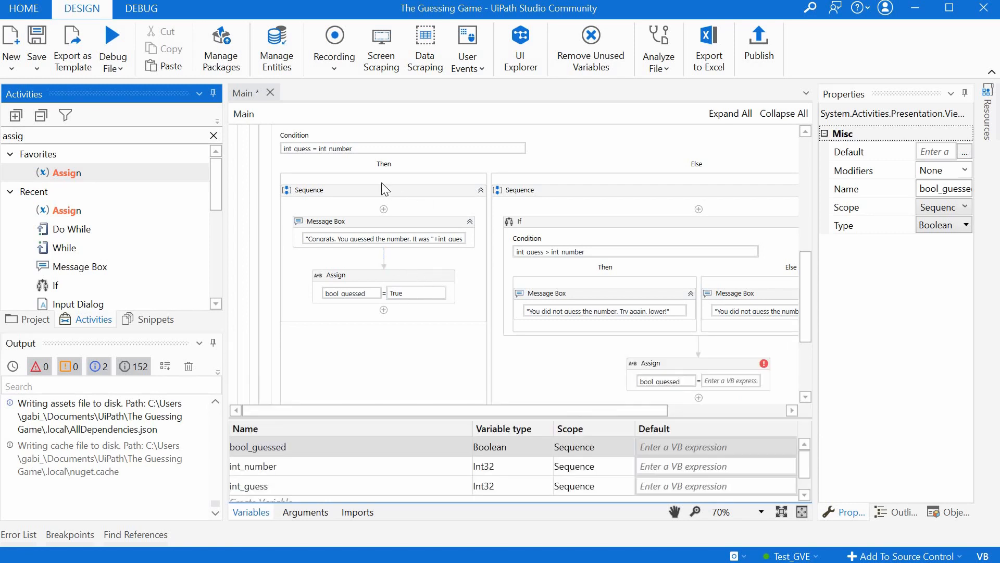
{"action": "left_click", "coordinate": [331, 190]}
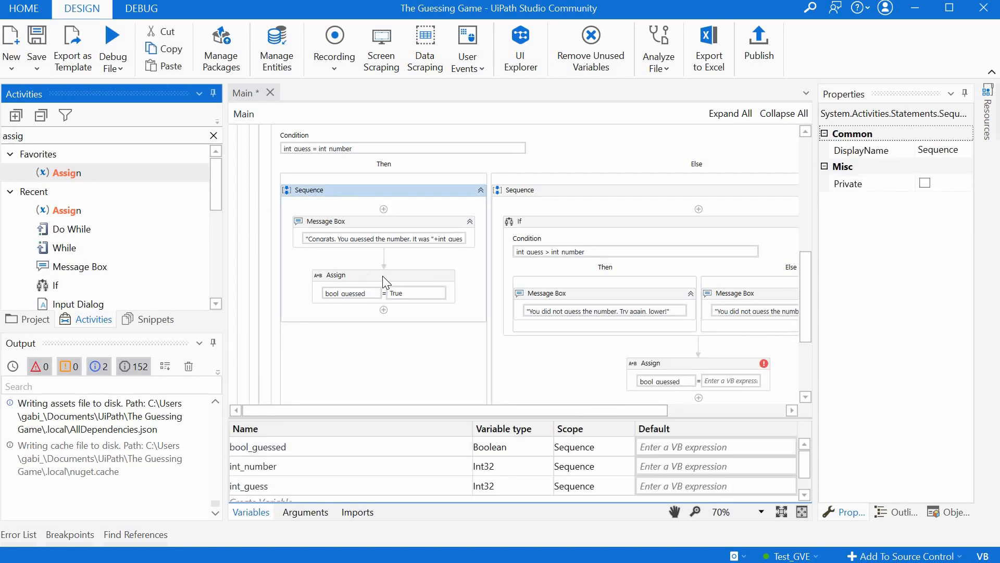
{"action": "mouse_move", "coordinate": [379, 246]}
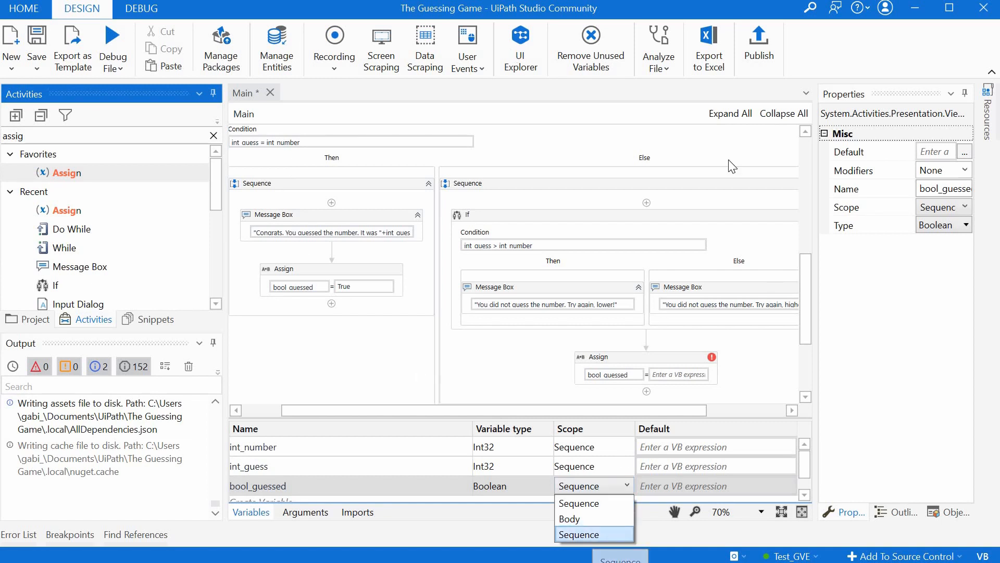
{"action": "left_click", "coordinate": [578, 534]}
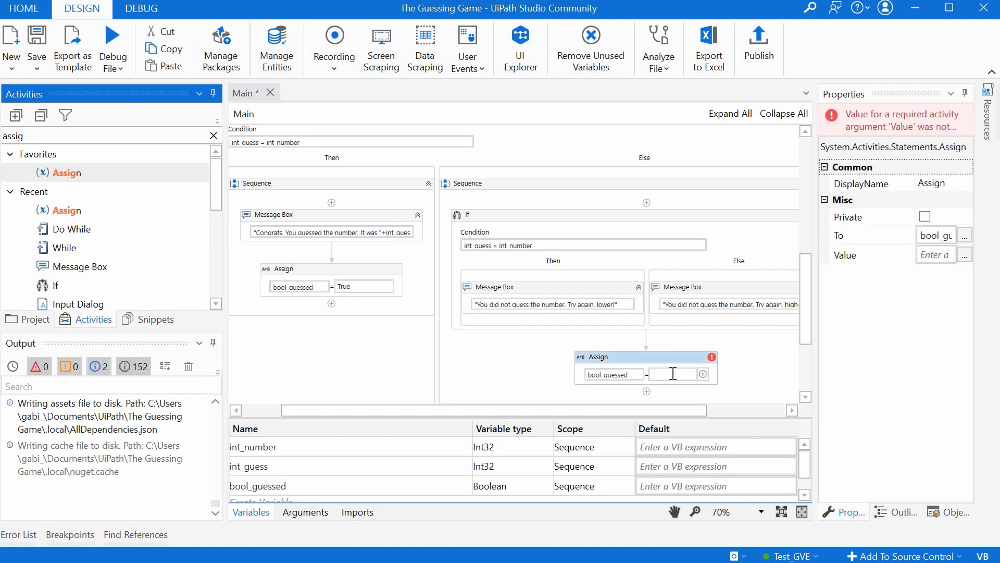
{"action": "type", "text": "False"}
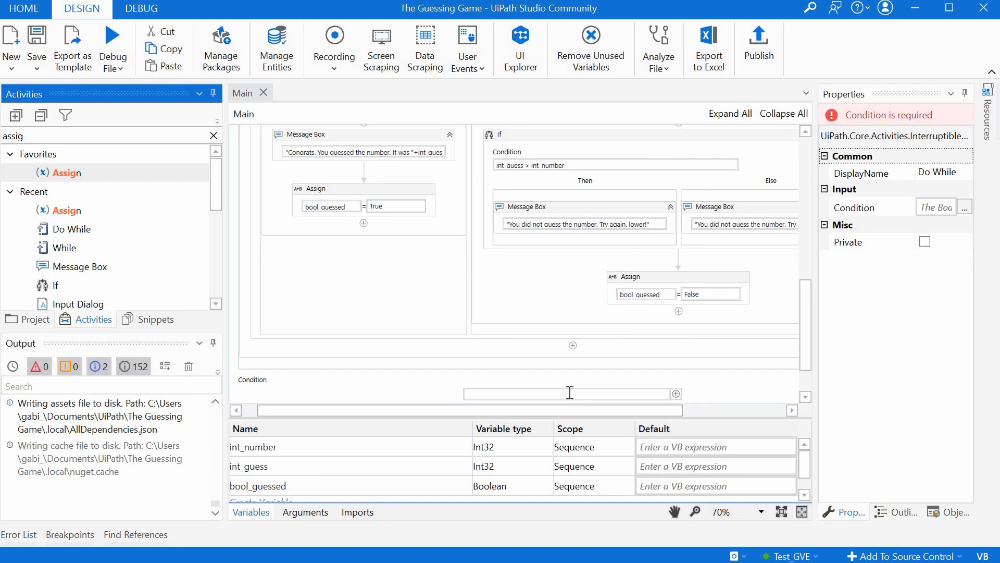
Set the Do While condition to not bool_guessed so the loop repeats until the guess is right.
{"action": "left_click", "coordinate": [568, 394]}
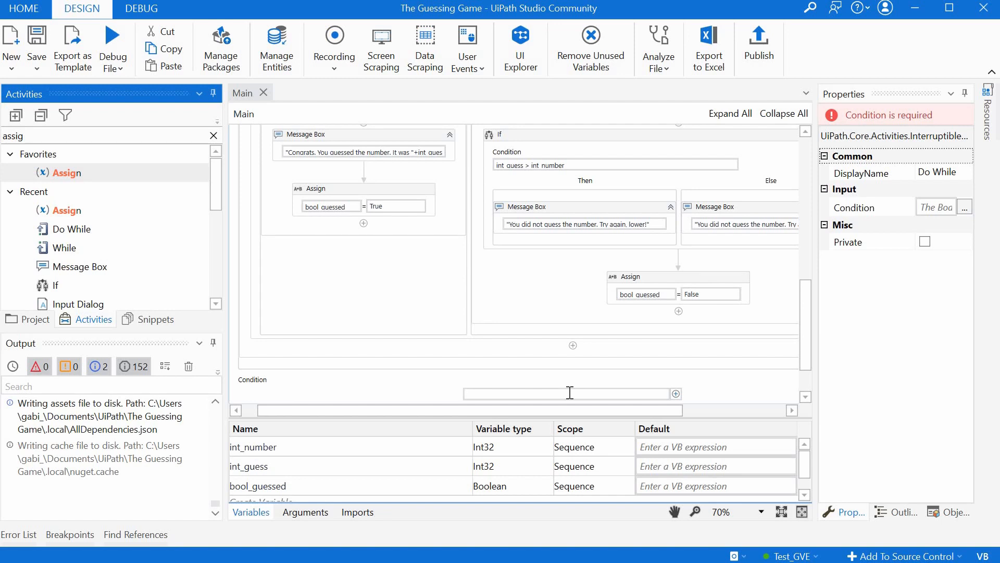
{"action": "type", "text": "not"}
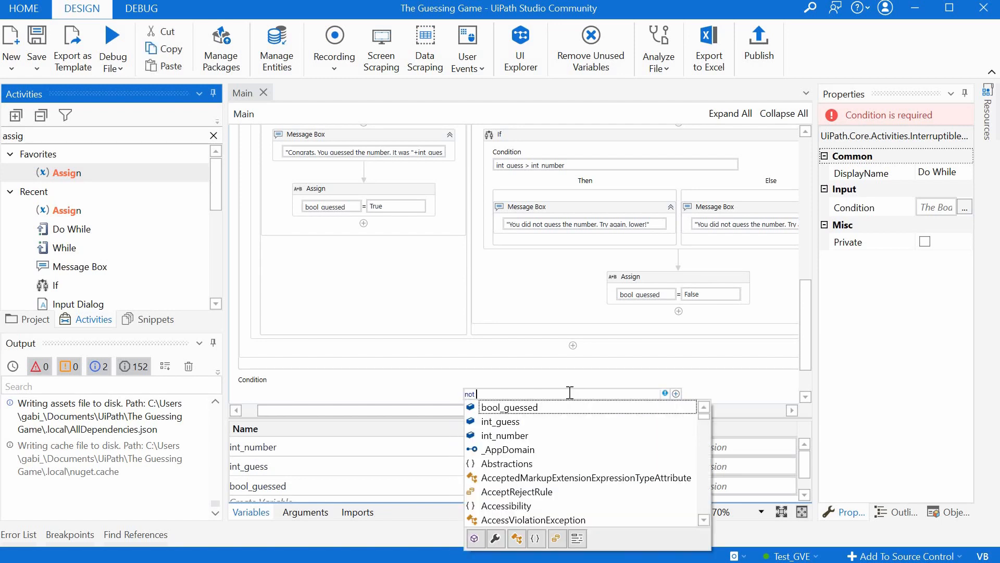
{"action": "type", "text": "boo"}
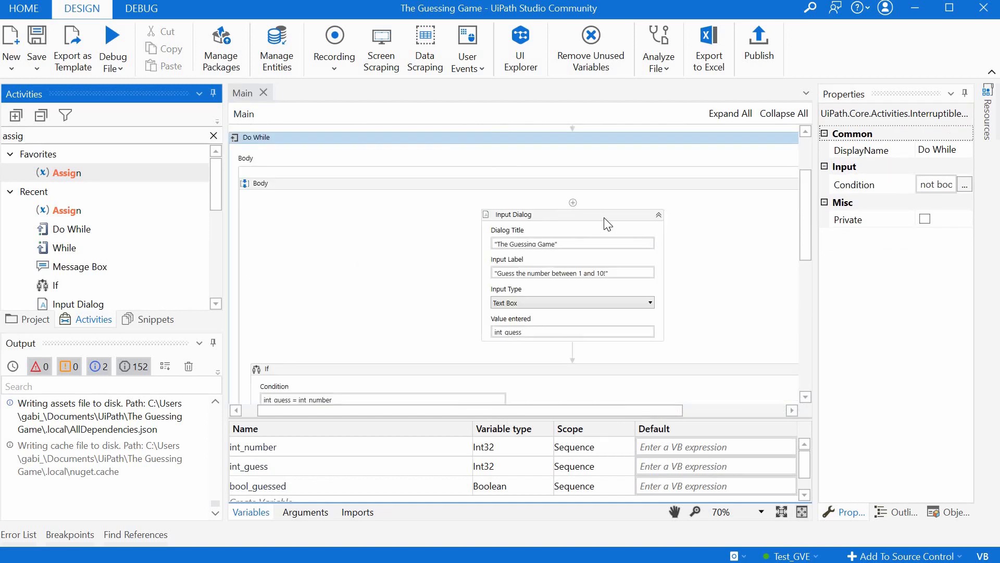
{"action": "left_click", "coordinate": [516, 215]}
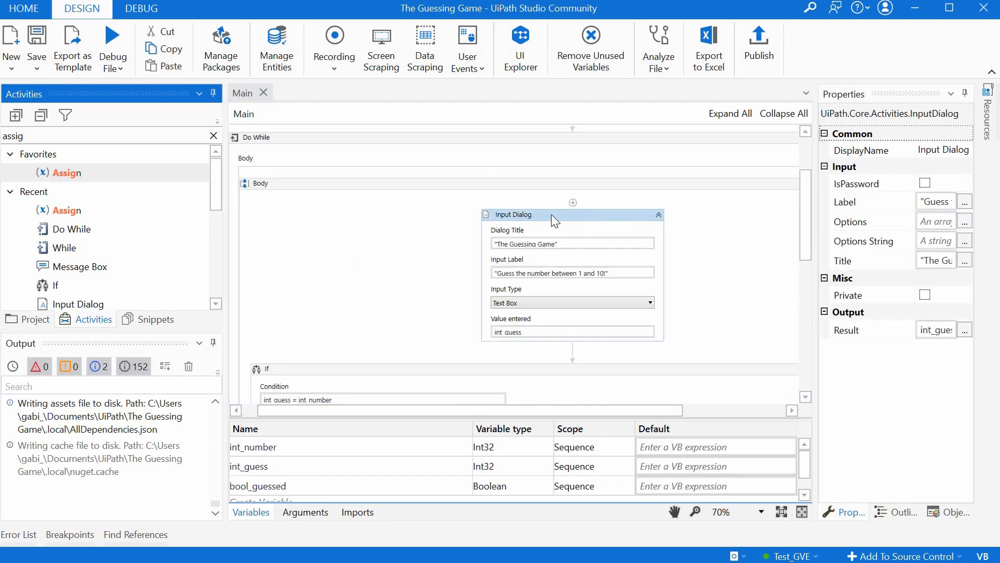
{"action": "mouse_move", "coordinate": [541, 175]}
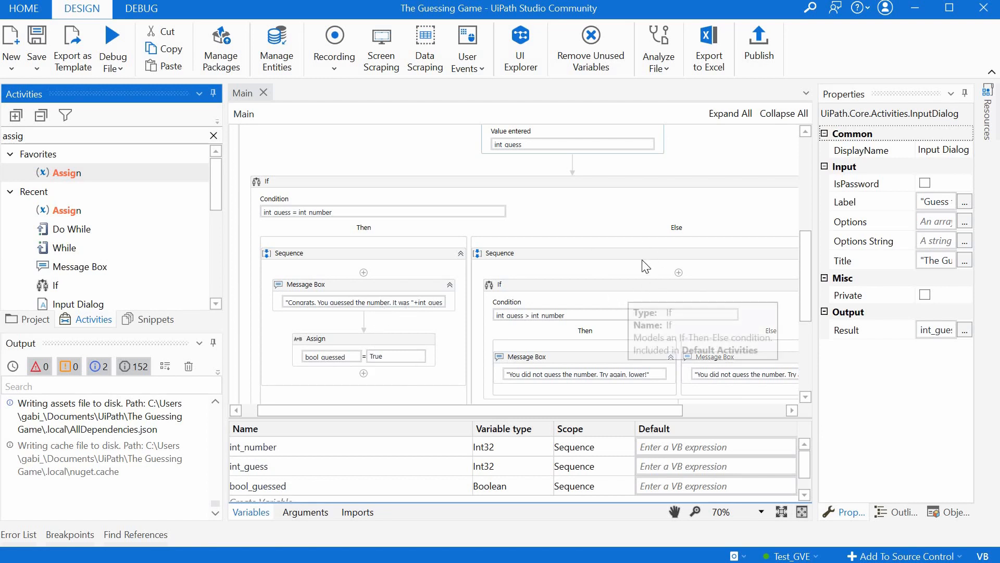
{"action": "scroll", "scroll_direction": "down", "scroll_amount": 3}
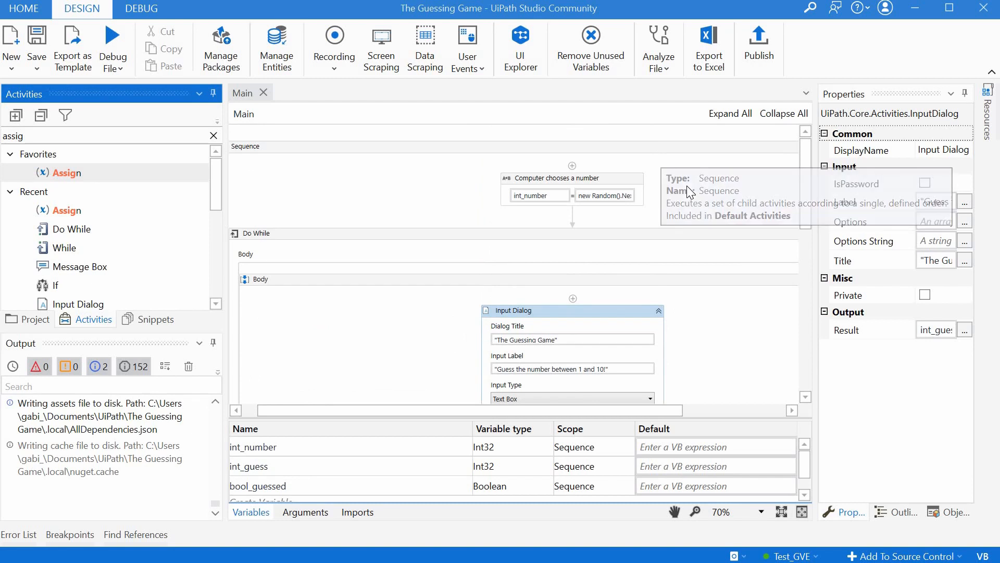
Run the Guessing Game, dismissing the lower, congratulations and higher message boxes until it ends.
{"action": "left_click", "coordinate": [255, 130]}
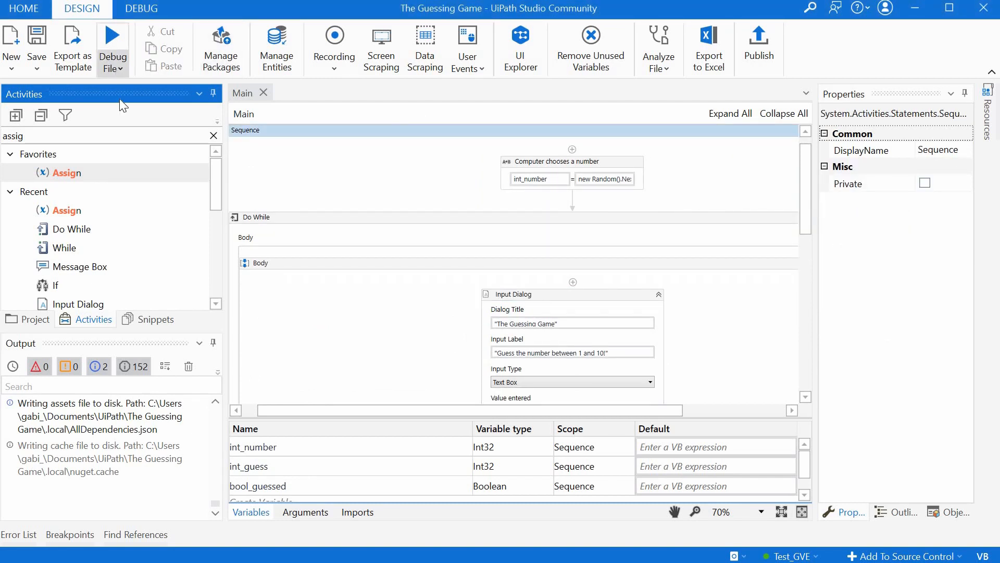
{"action": "left_click", "coordinate": [112, 36]}
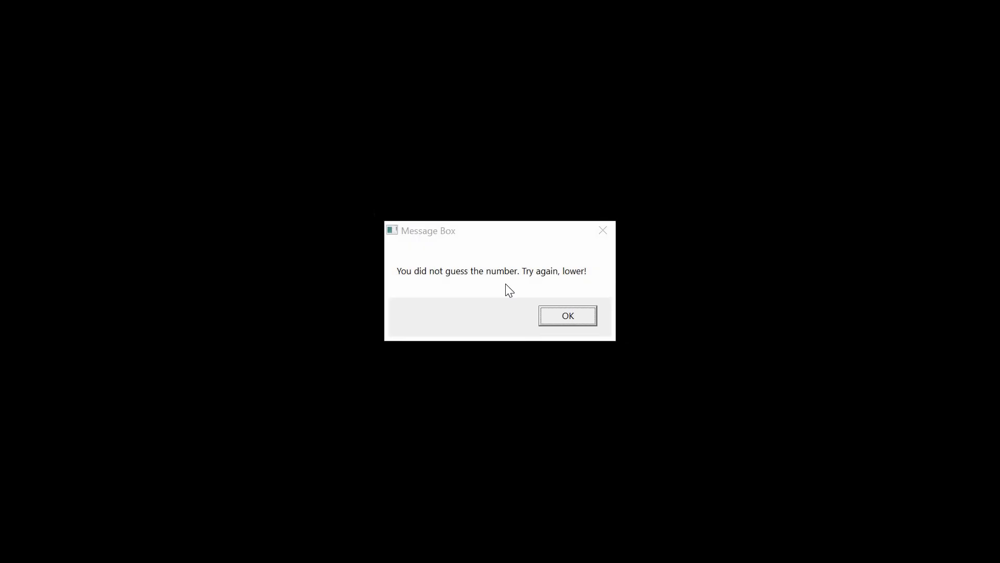
{"action": "left_click", "coordinate": [567, 315]}
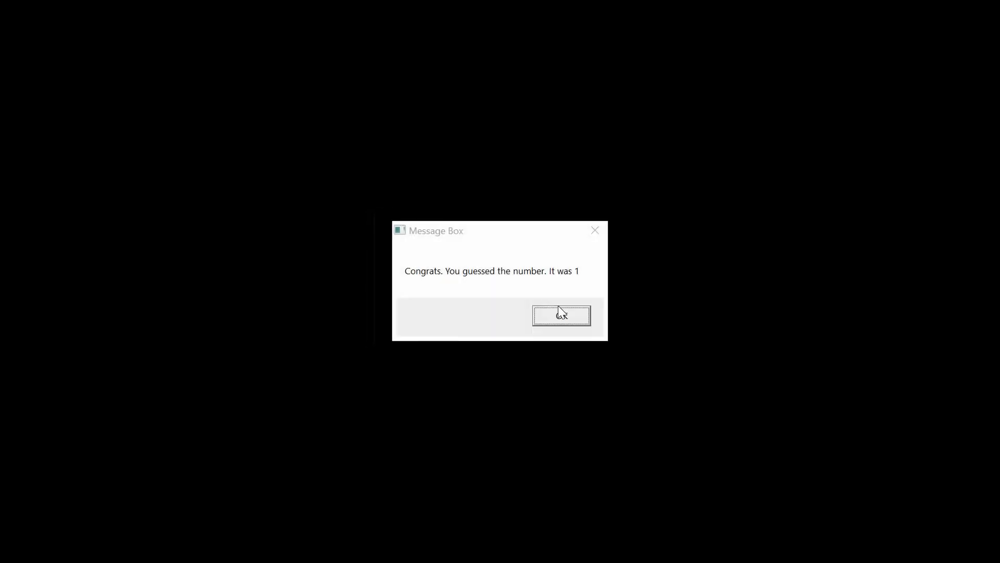
{"action": "left_click", "coordinate": [560, 314]}
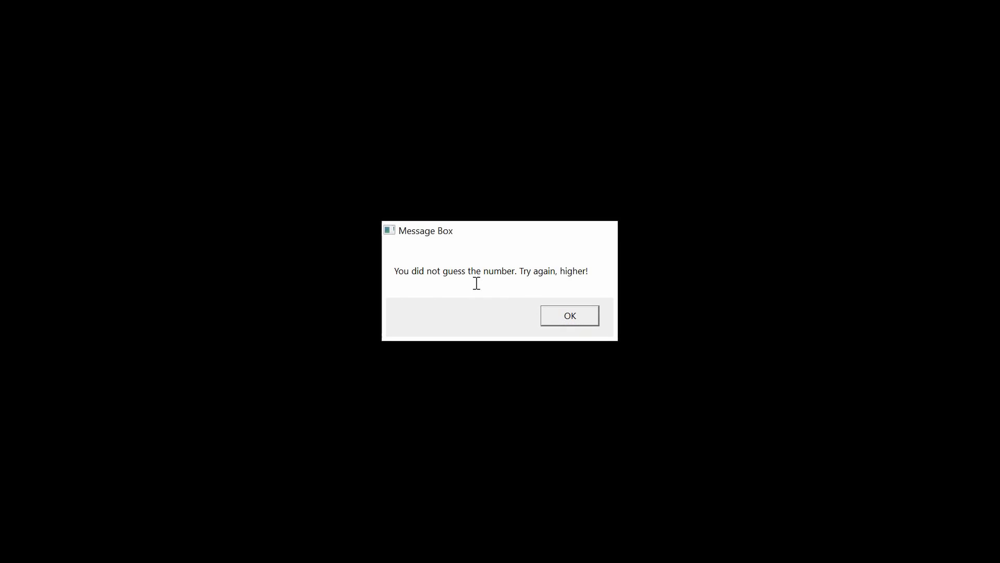
{"action": "left_click", "coordinate": [569, 315]}
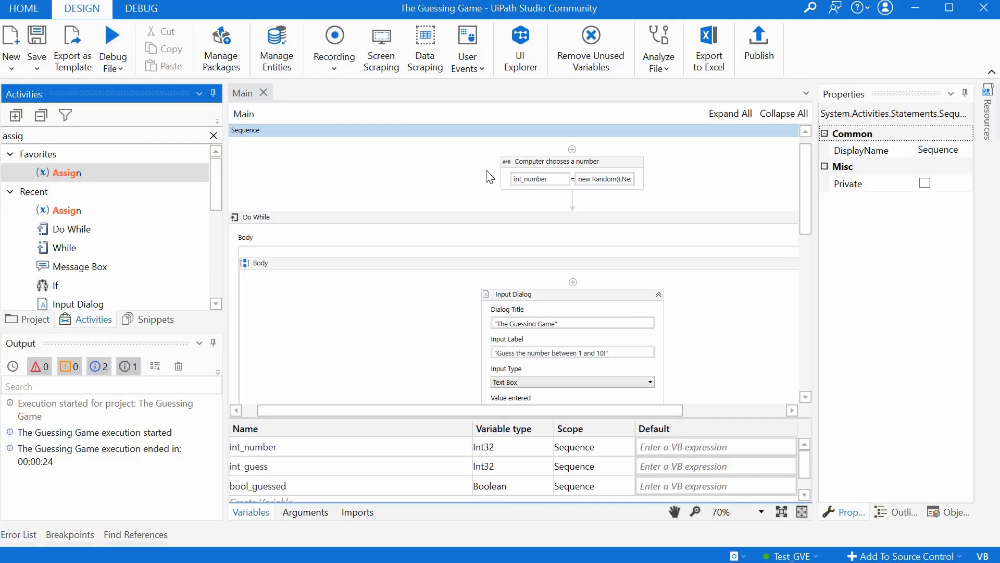